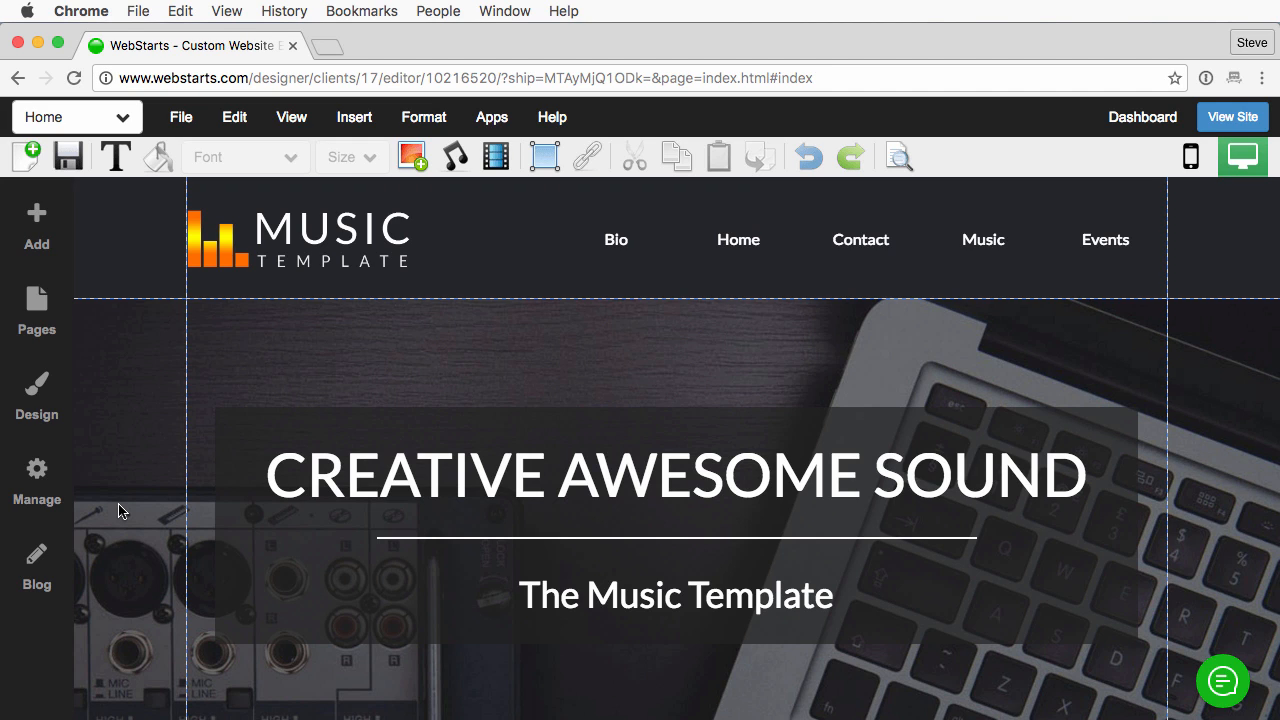
{"action": "mouse_move", "coordinate": [36, 552]}
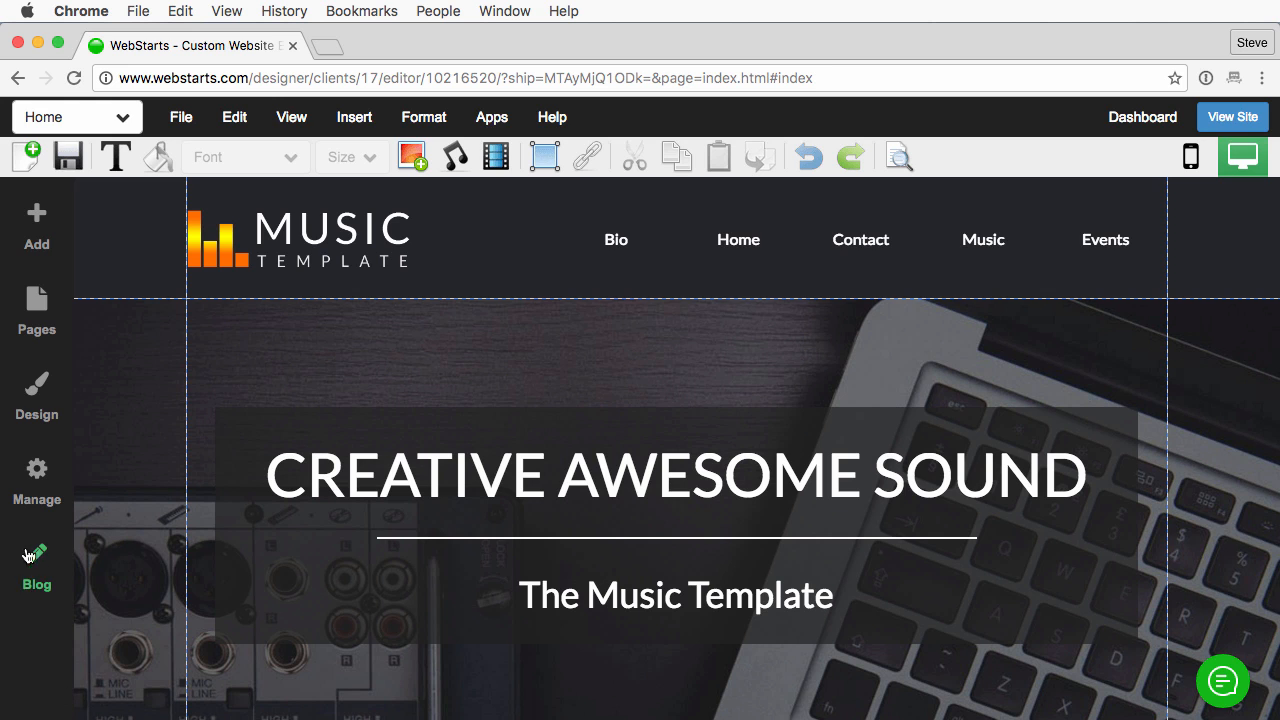
Choose Blog in the sidebar to get the 'Add a blog!' prompt
{"action": "left_click", "coordinate": [36, 560]}
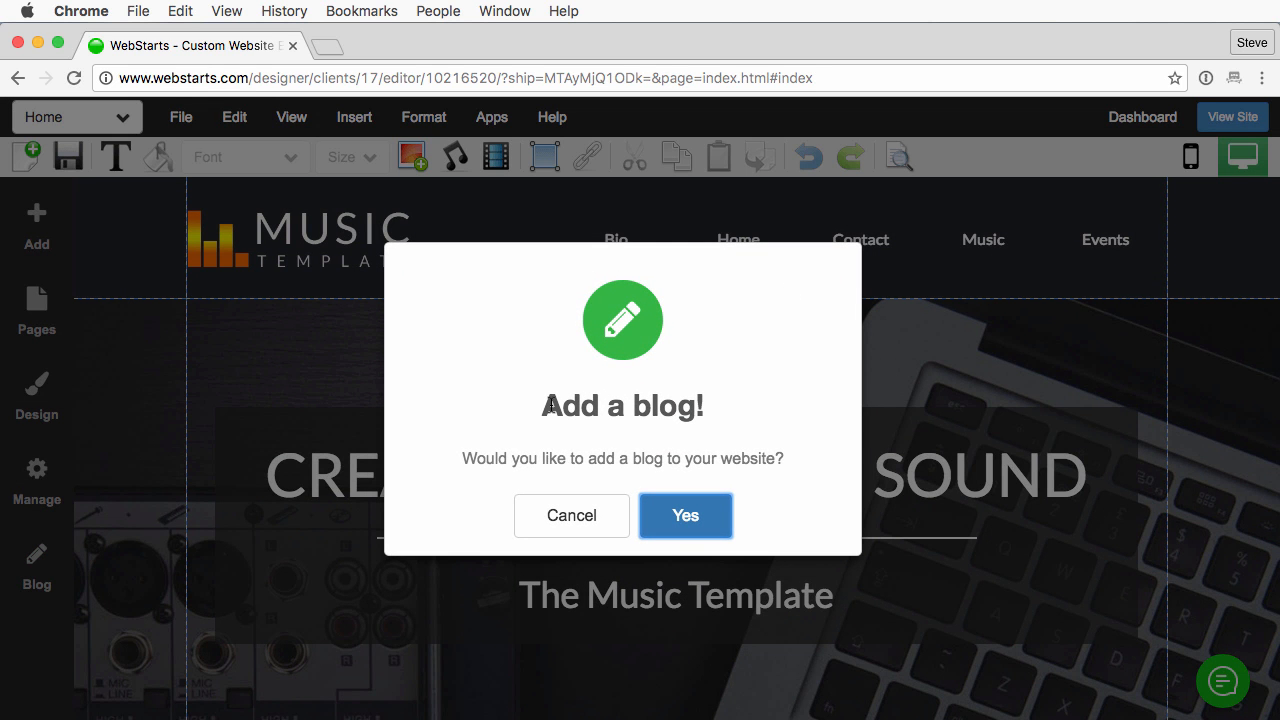
{"action": "mouse_move", "coordinate": [644, 452]}
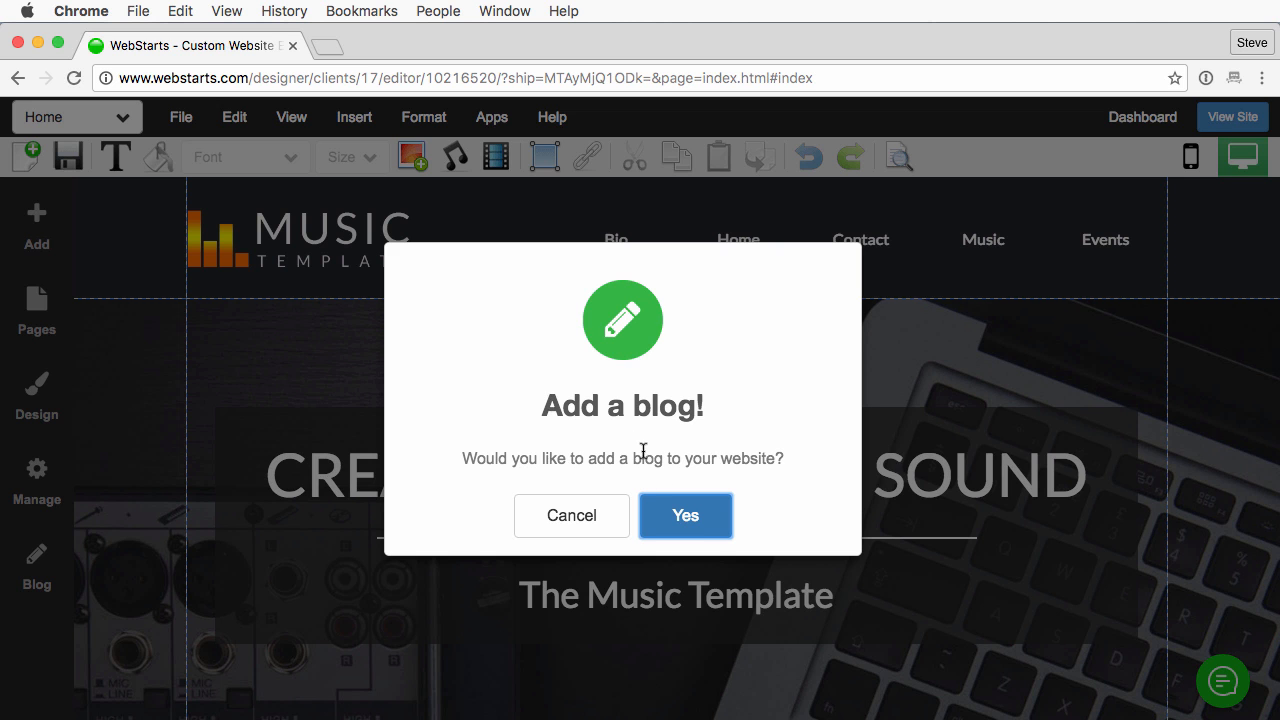
Confirm adding the blog and title the new post 'This is my new post!' dated August 31st, 2016
{"action": "left_click", "coordinate": [684, 516]}
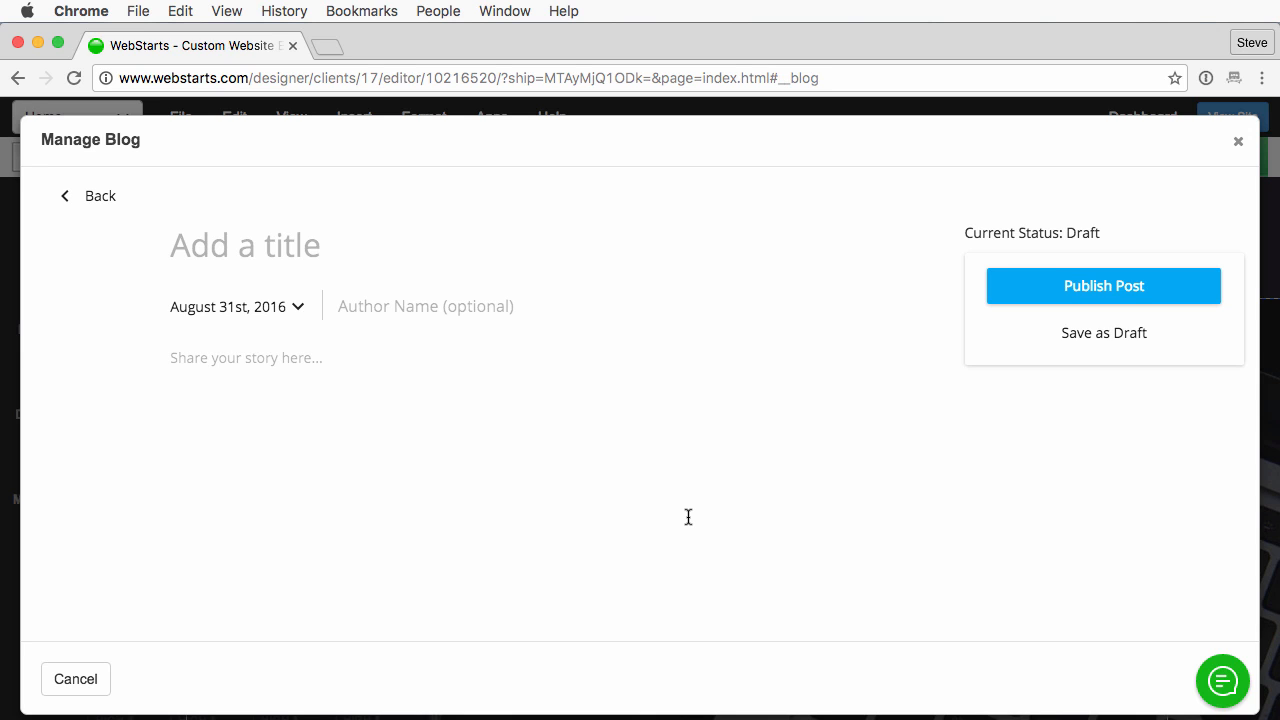
{"action": "mouse_move", "coordinate": [352, 278]}
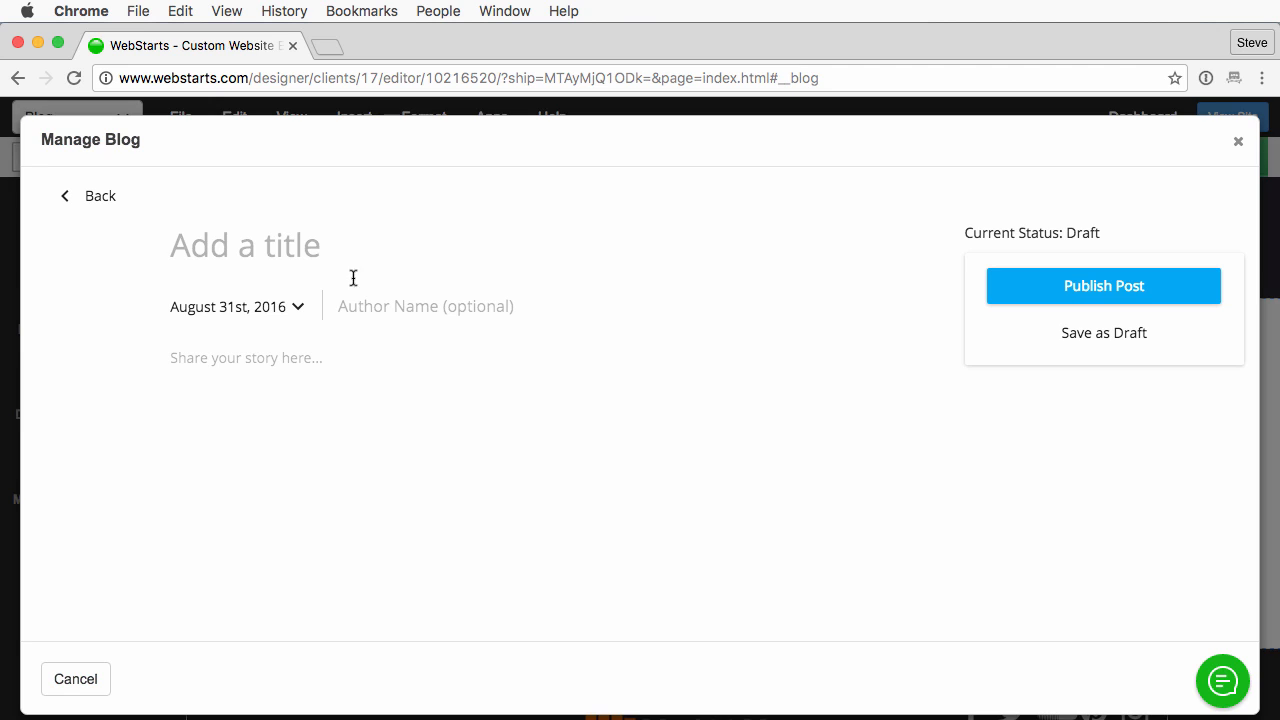
{"action": "left_click", "coordinate": [244, 244]}
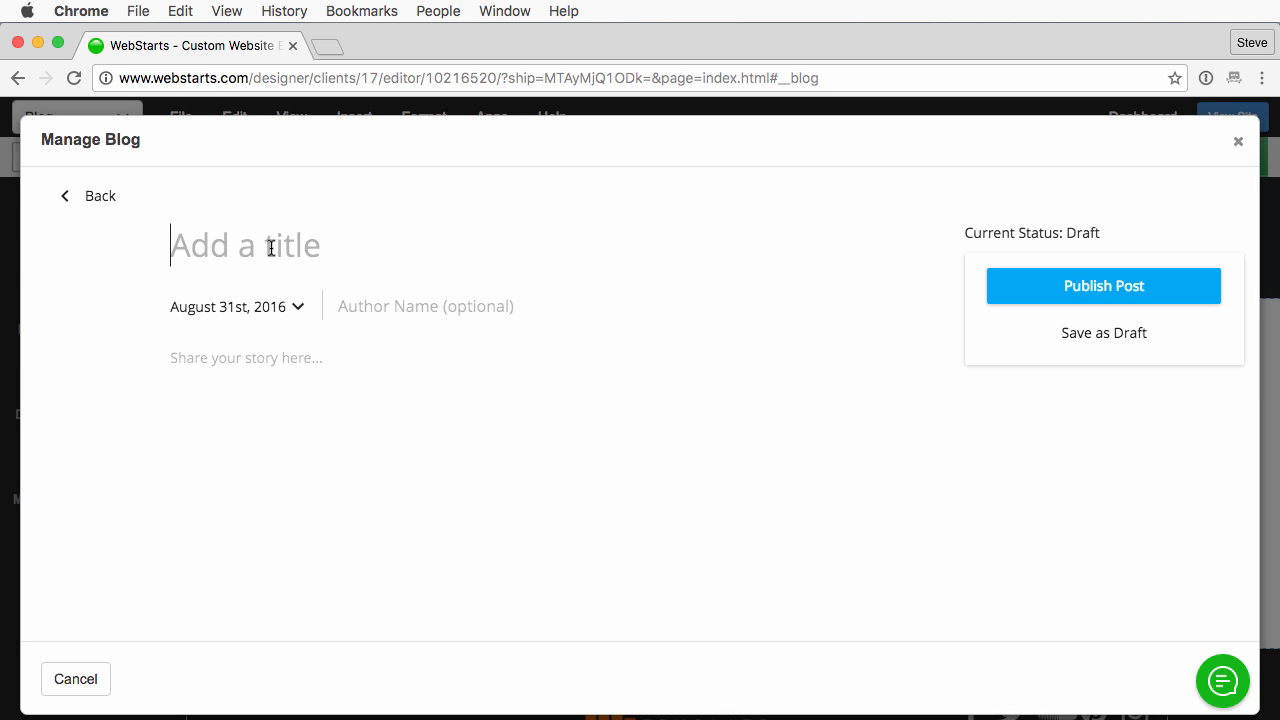
{"action": "type", "text": "This is"}
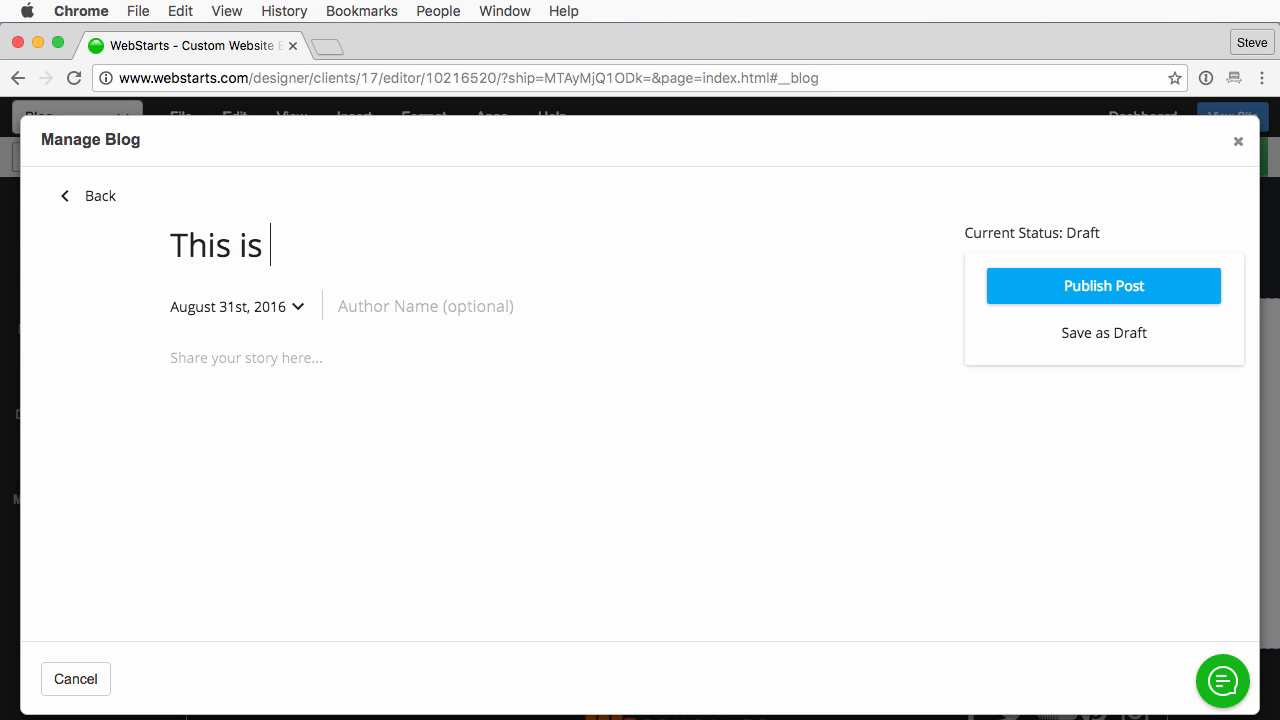
{"action": "type", "text": "my new po"}
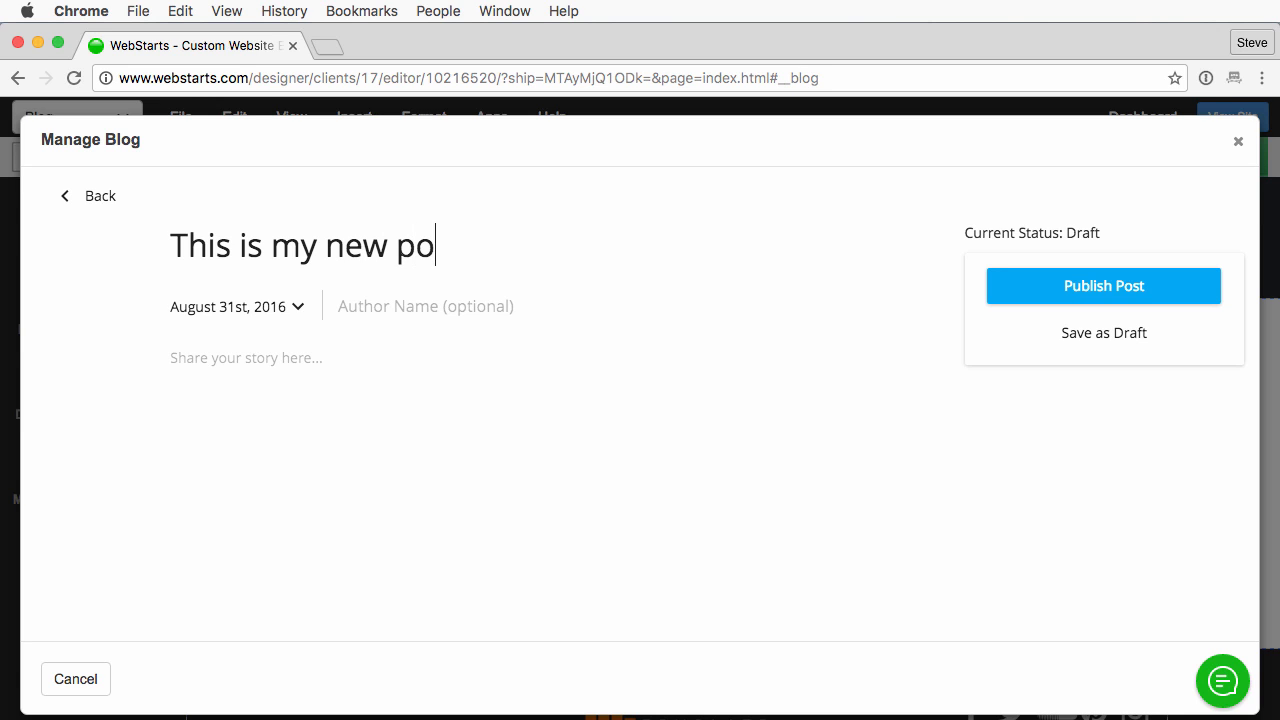
{"action": "type", "text": "st!"}
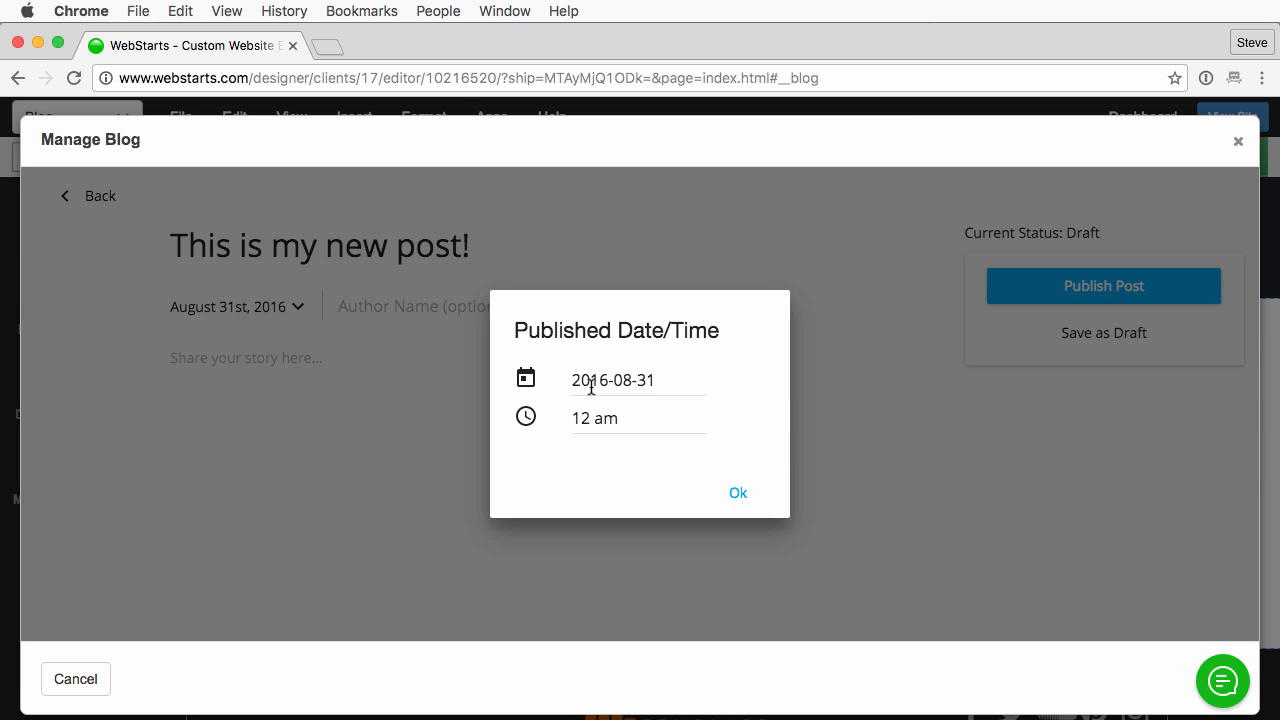
{"action": "mouse_move", "coordinate": [724, 398]}
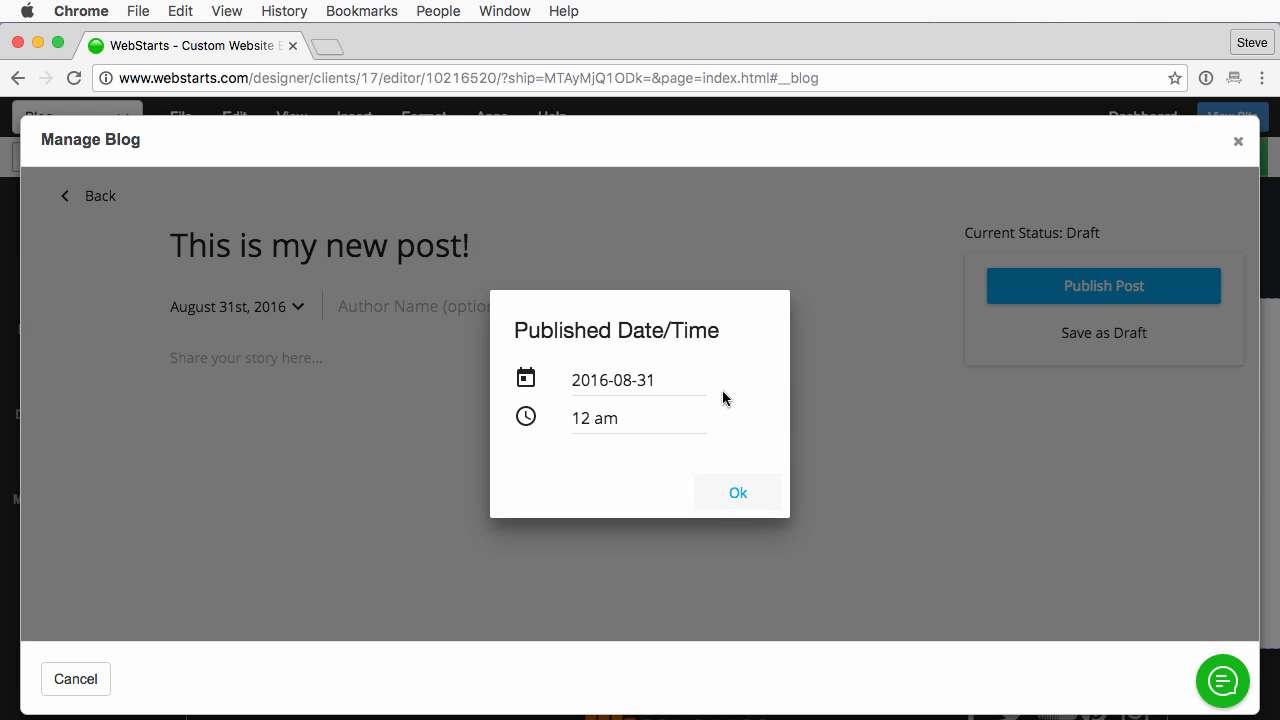
{"action": "left_click", "coordinate": [738, 492]}
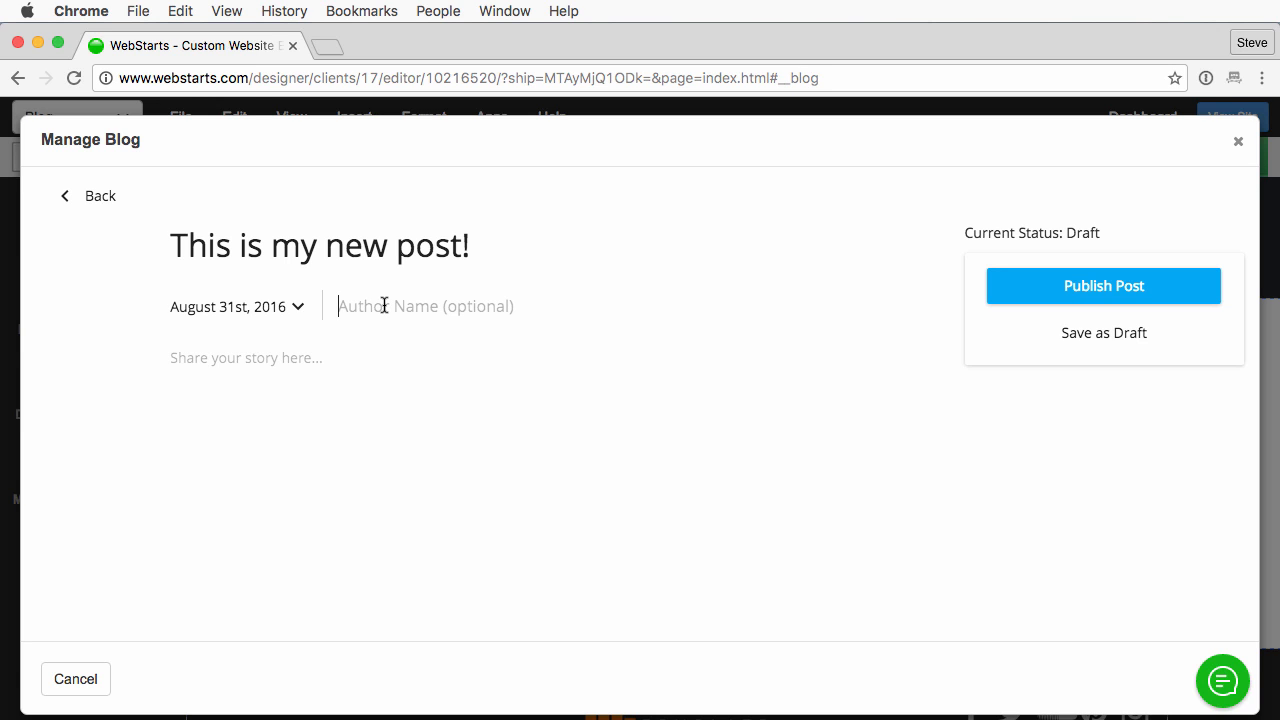
Set the author to Steve and the body to 'This is my new blog post.'
{"action": "type", "text": "Steve"}
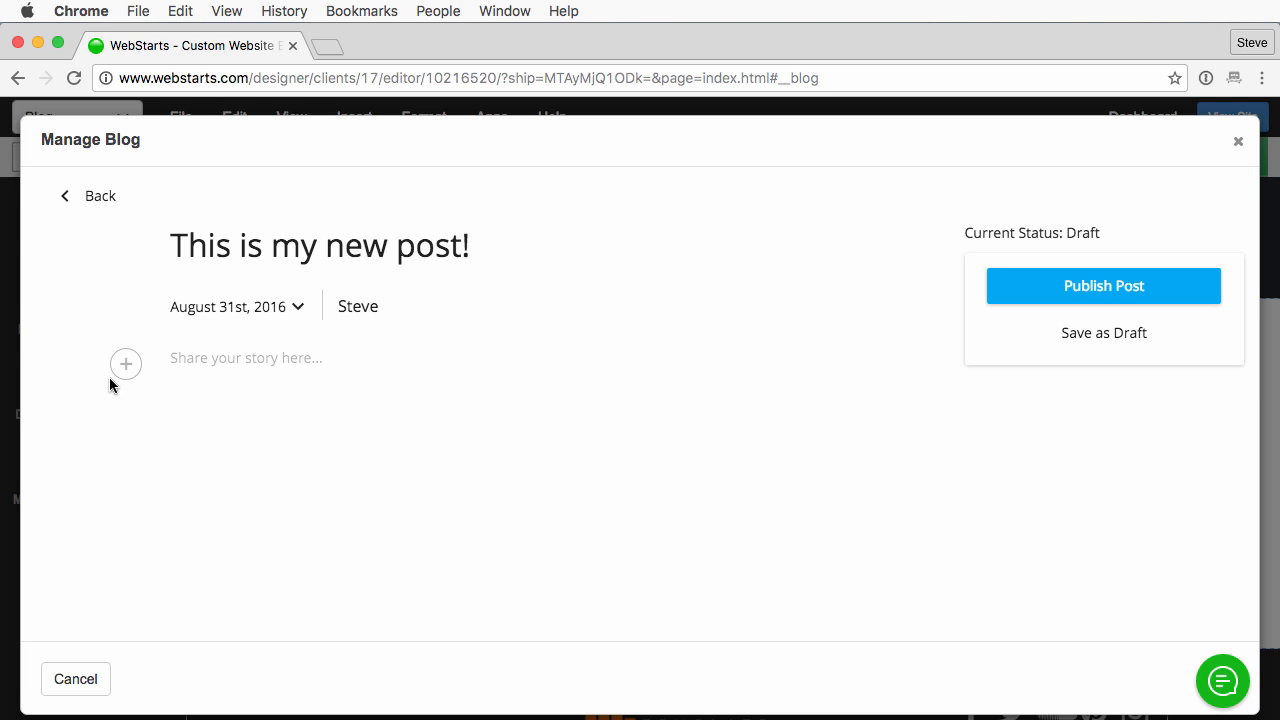
{"action": "mouse_move", "coordinate": [252, 368]}
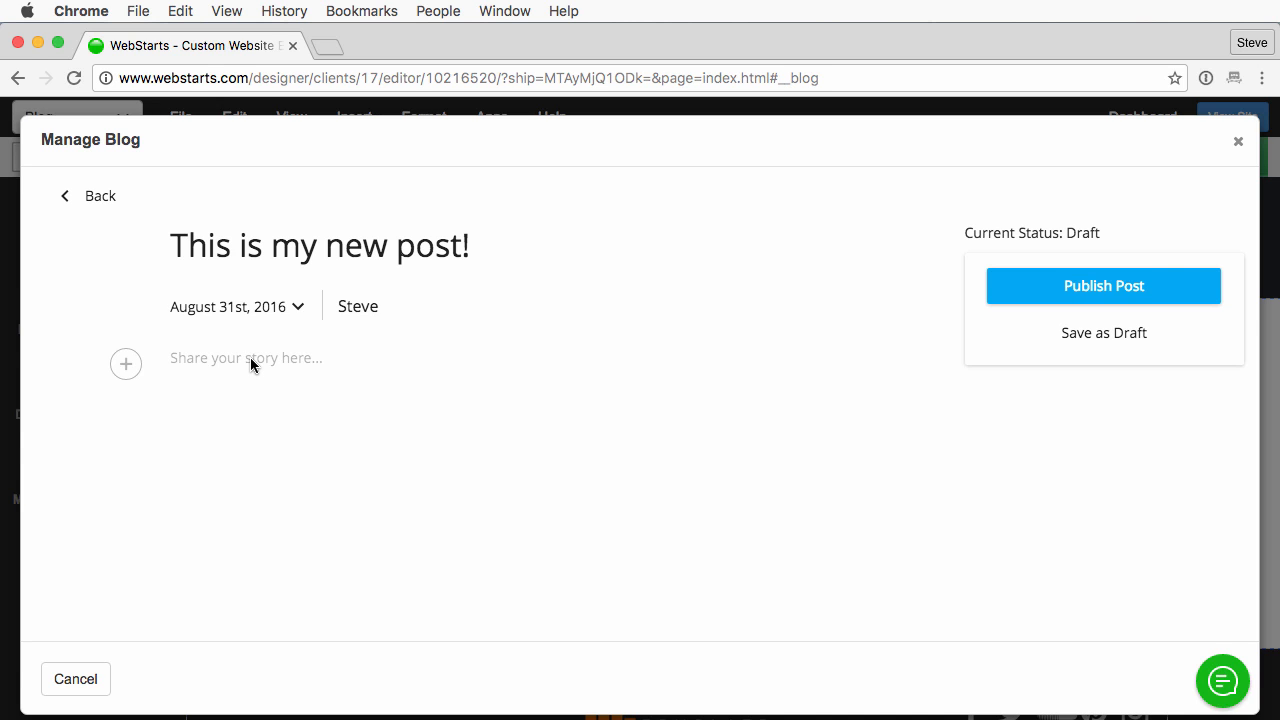
{"action": "type", "text": "This is my new"}
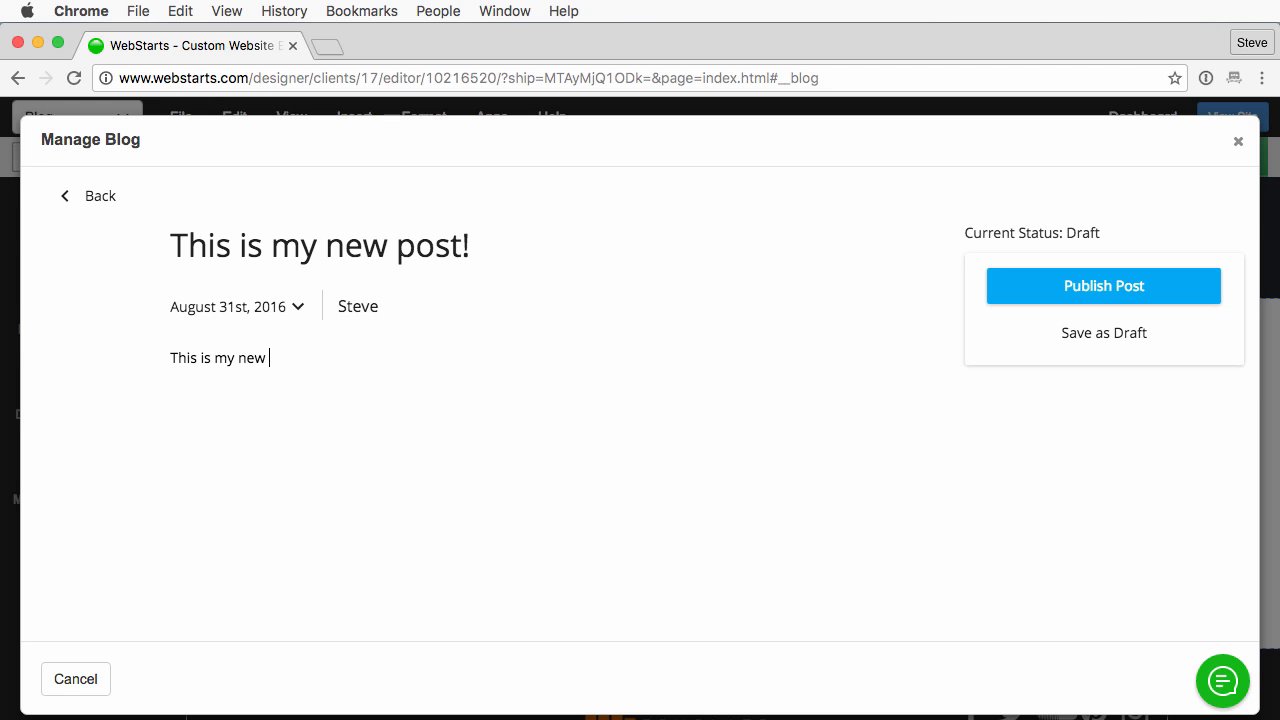
{"action": "type", "text": "blog"}
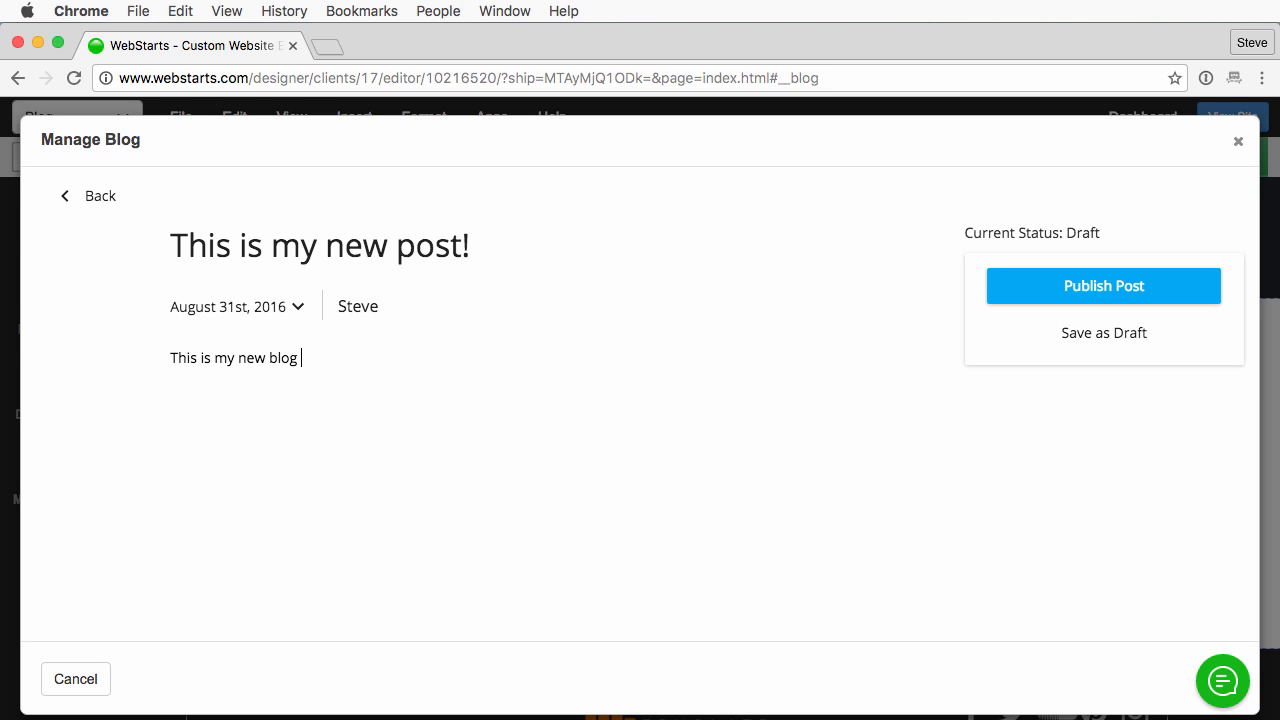
{"action": "type", "text": "post"}
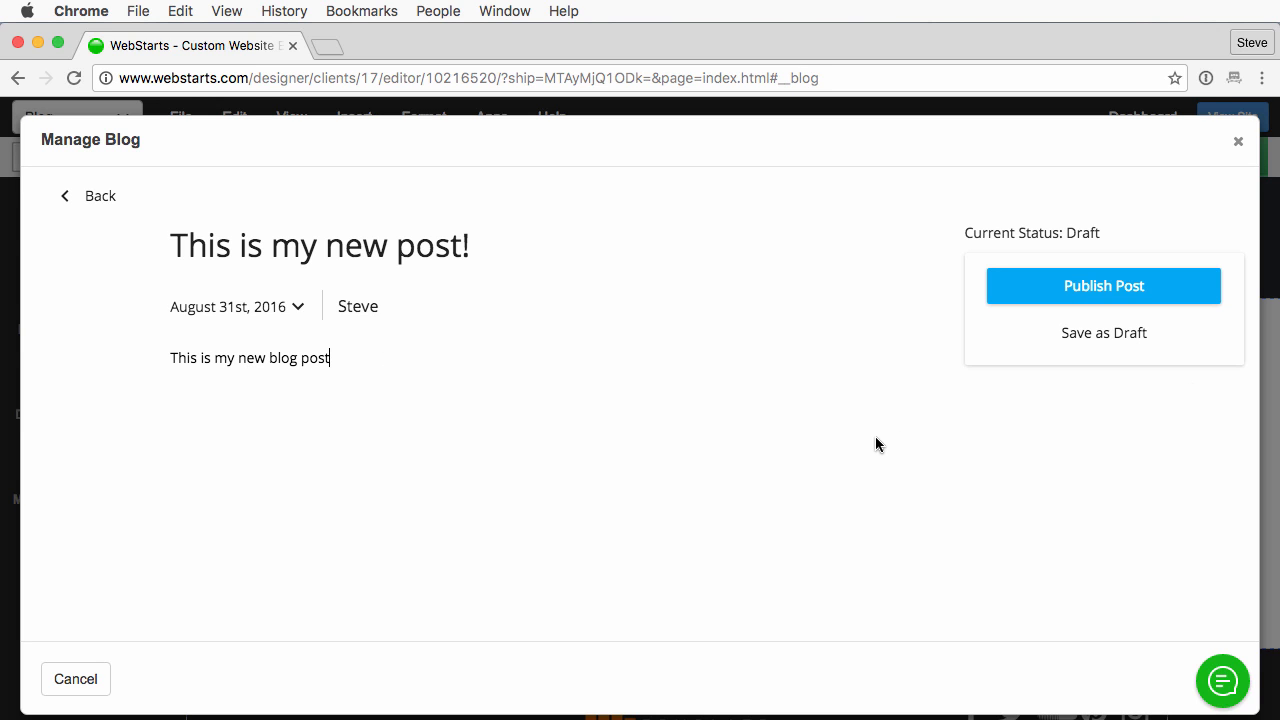
{"action": "type", "text": "."}
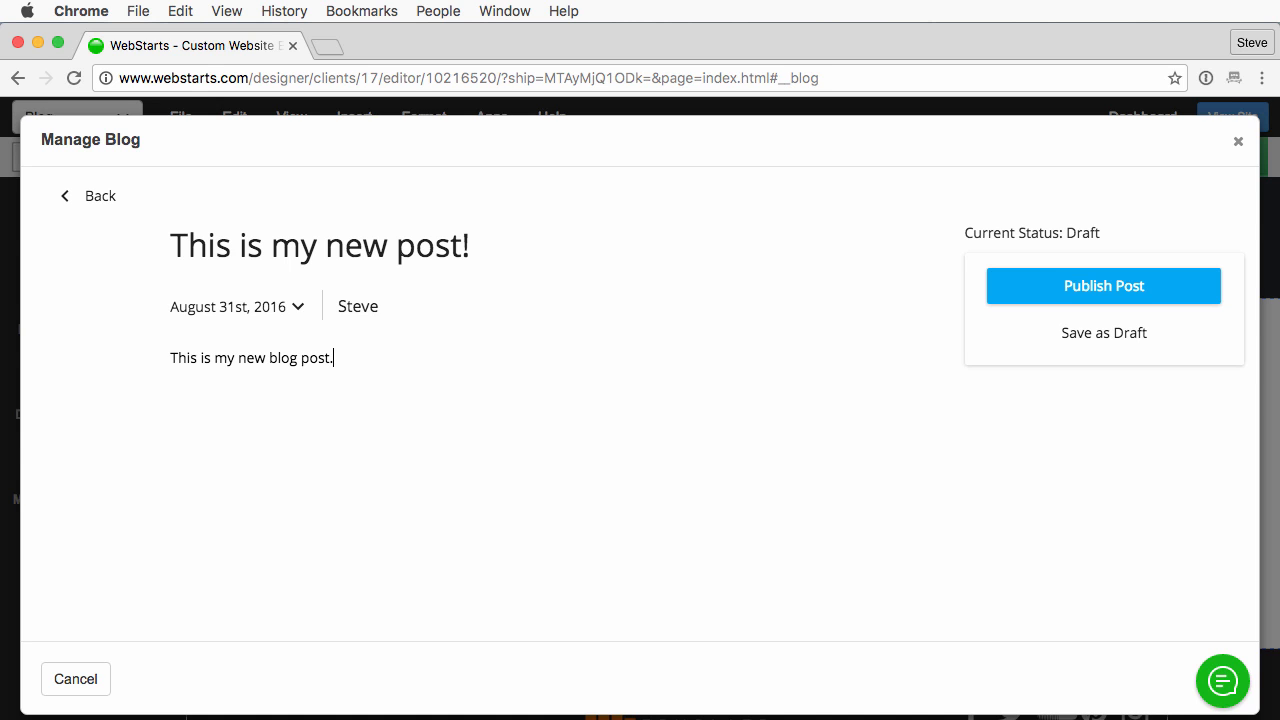
{"action": "mouse_move", "coordinate": [1104, 292]}
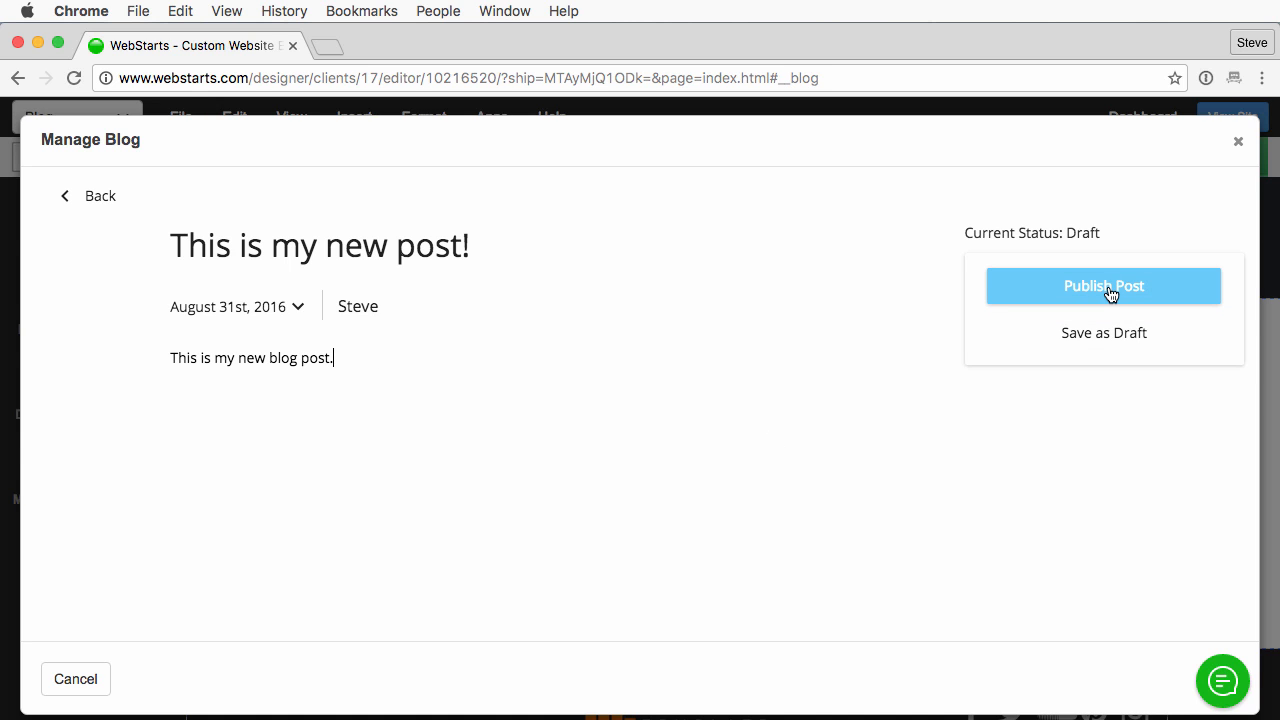
{"action": "mouse_move", "coordinate": [1100, 344]}
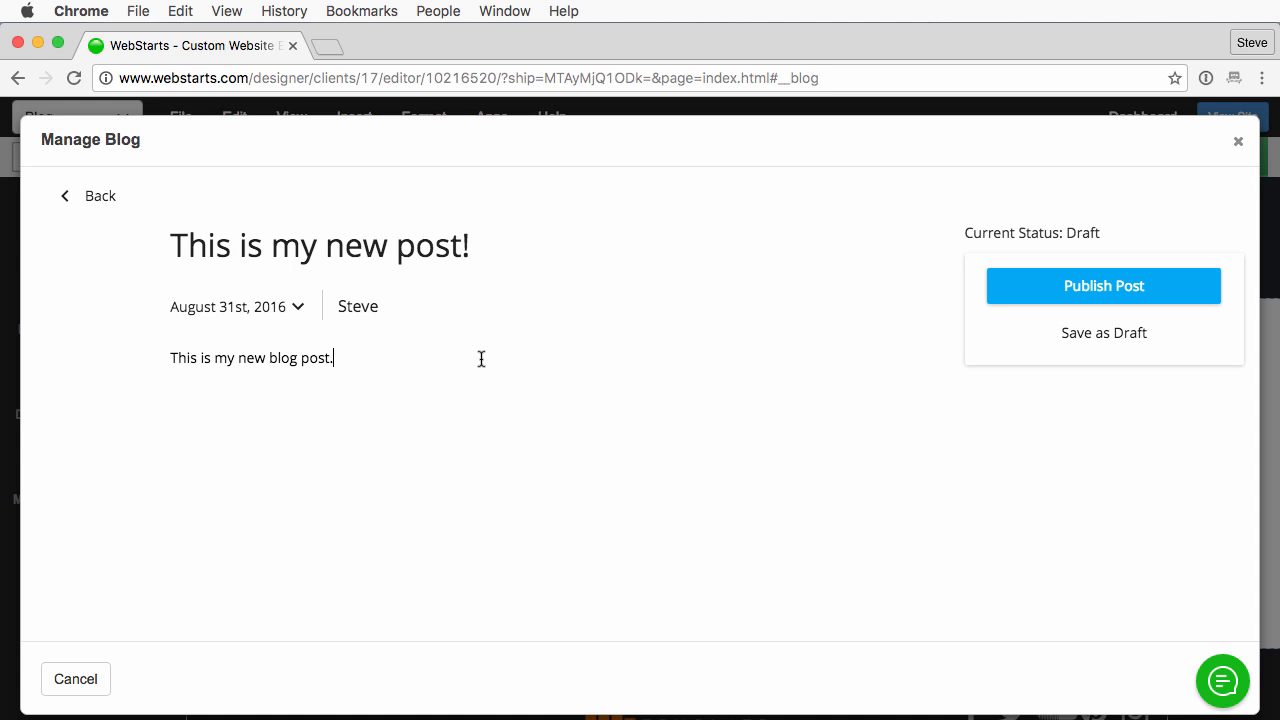
{"action": "mouse_move", "coordinate": [1104, 332]}
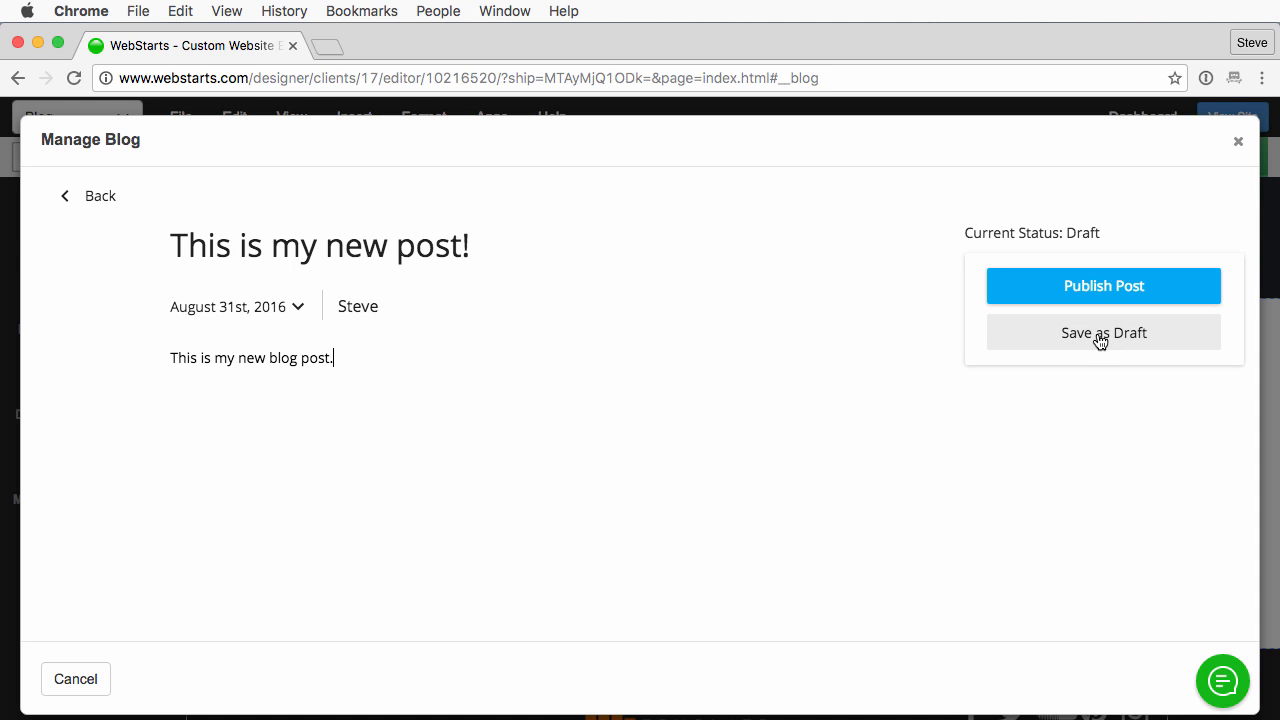
{"action": "mouse_move", "coordinate": [672, 544]}
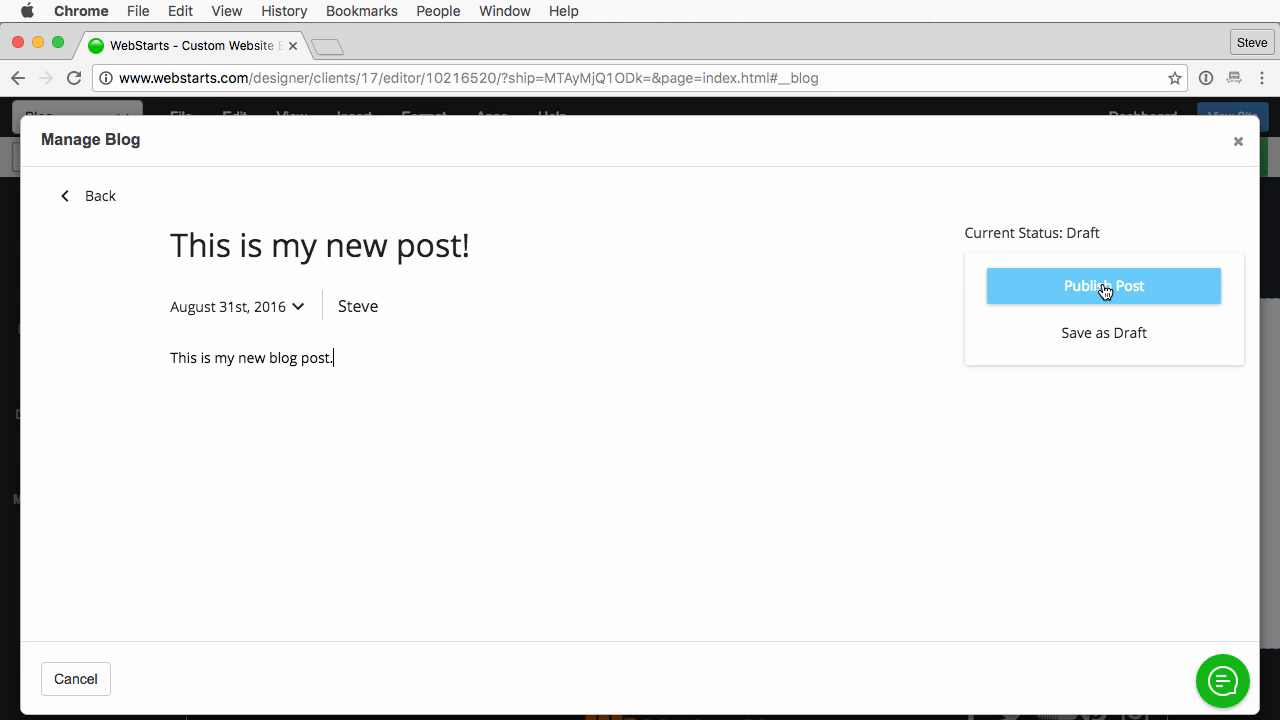
Publish the post as of Aug 31st, 2016 and leave the blog manager
{"action": "left_click", "coordinate": [1104, 284]}
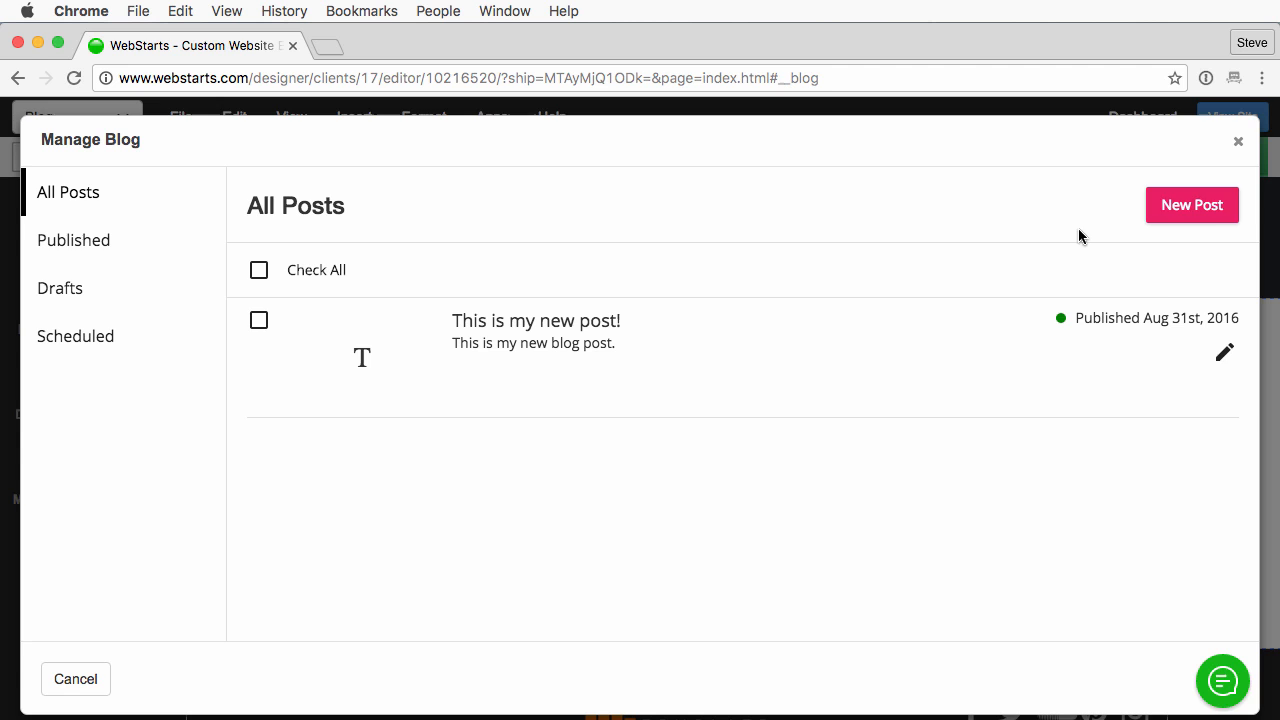
{"action": "mouse_move", "coordinate": [500, 508]}
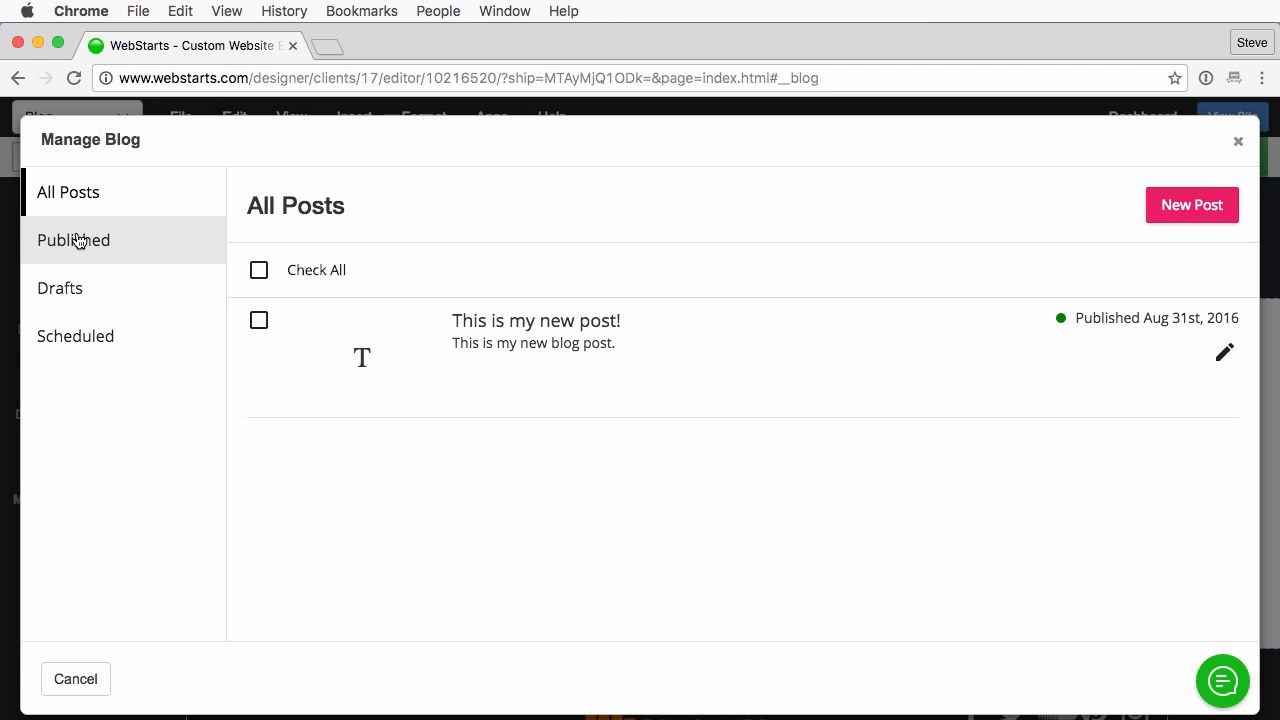
{"action": "mouse_move", "coordinate": [544, 528]}
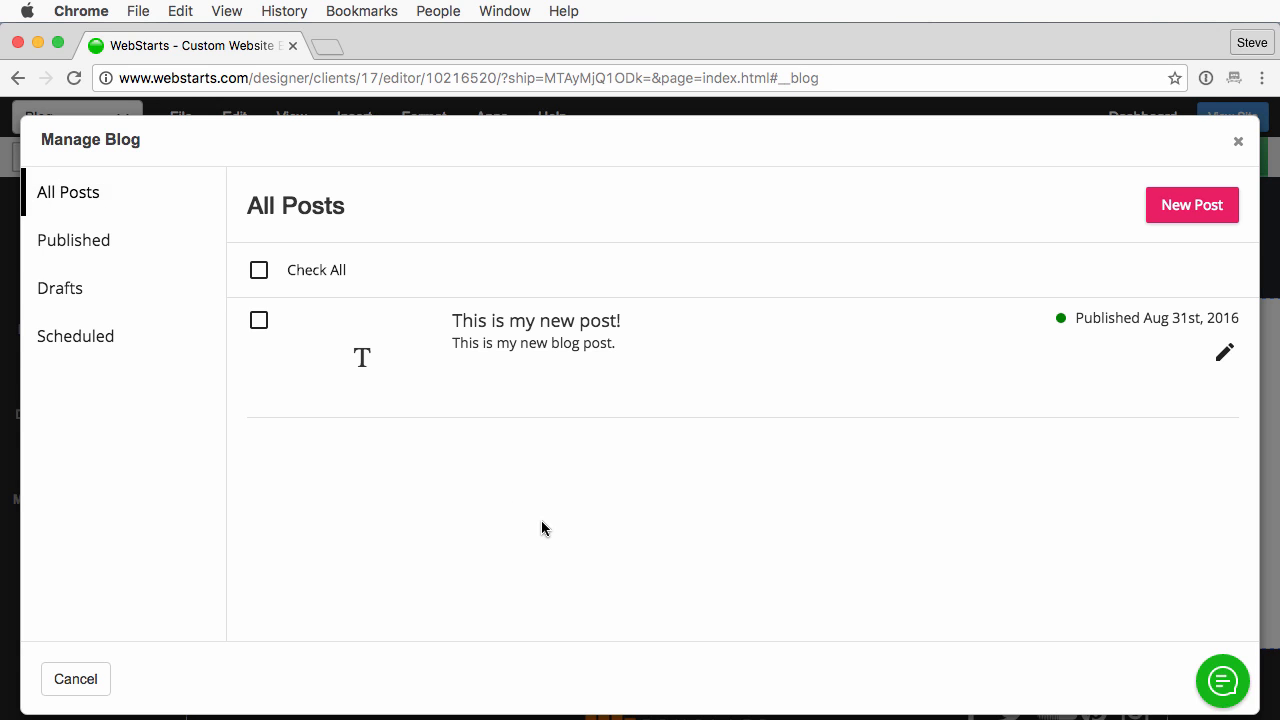
{"action": "mouse_move", "coordinate": [868, 496]}
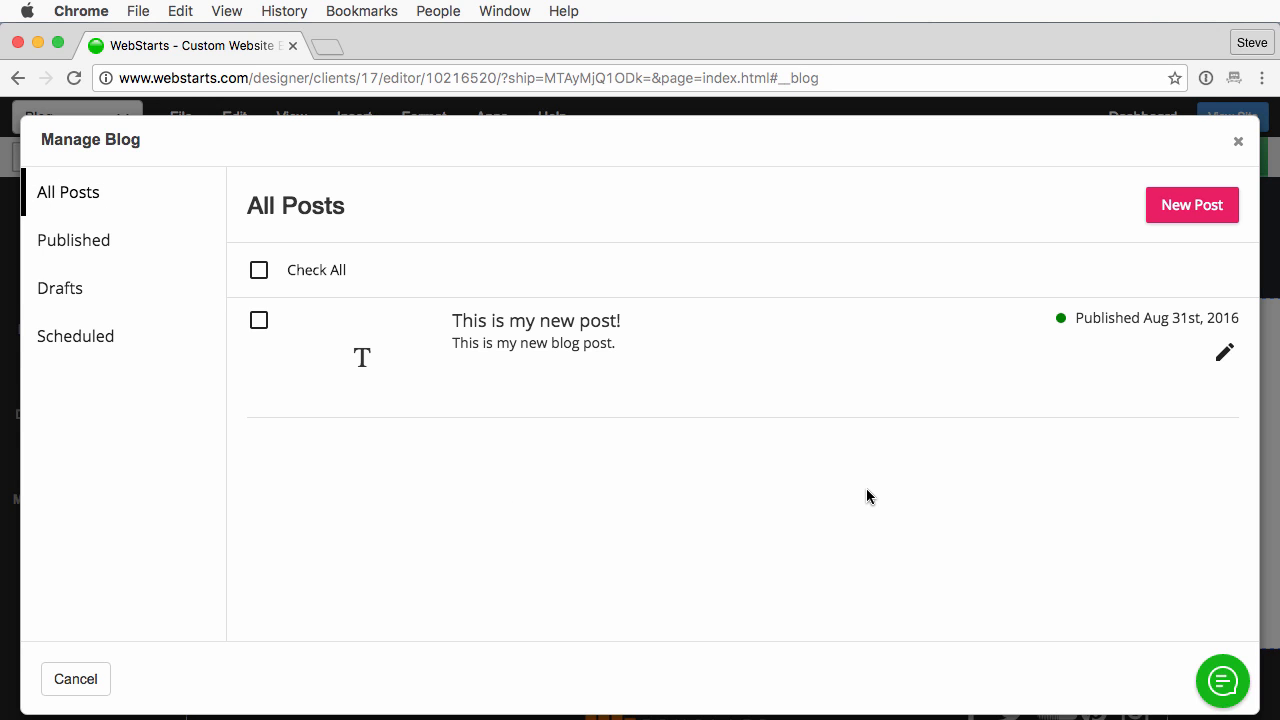
{"action": "left_click", "coordinate": [1238, 140]}
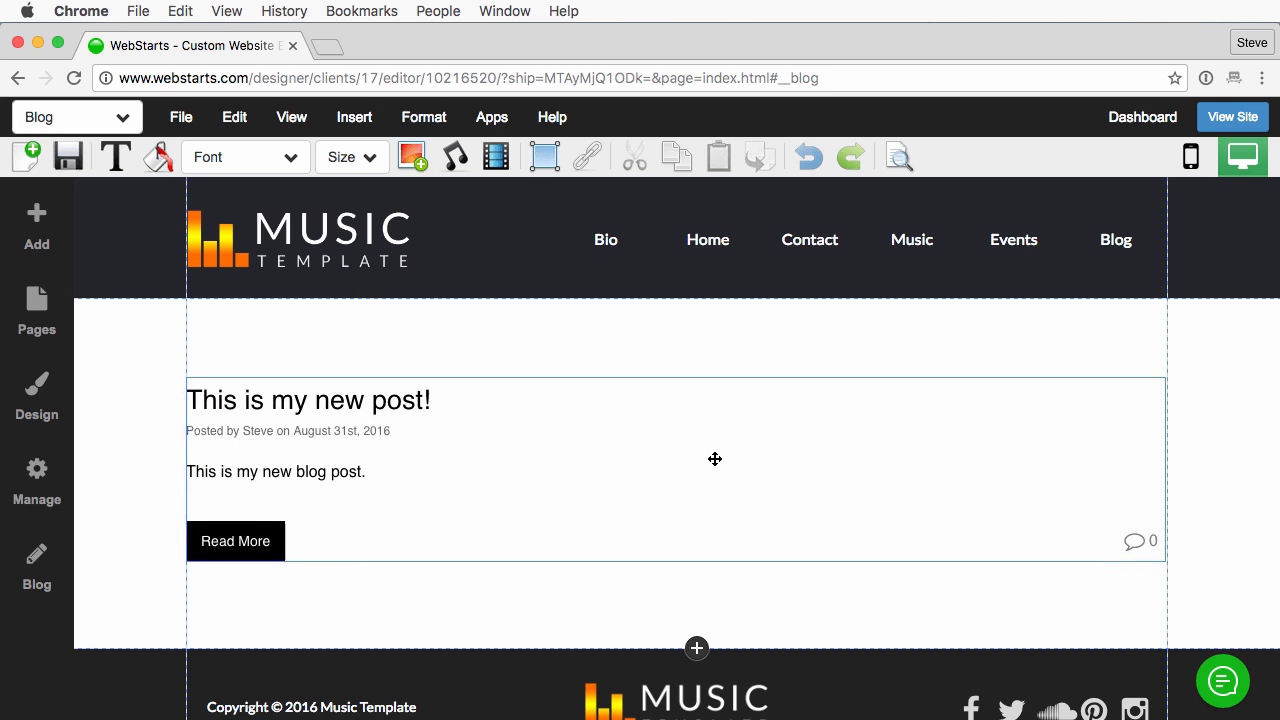
Check the blog posts block, then preview the live site in a new tab
{"action": "left_click", "coordinate": [716, 458]}
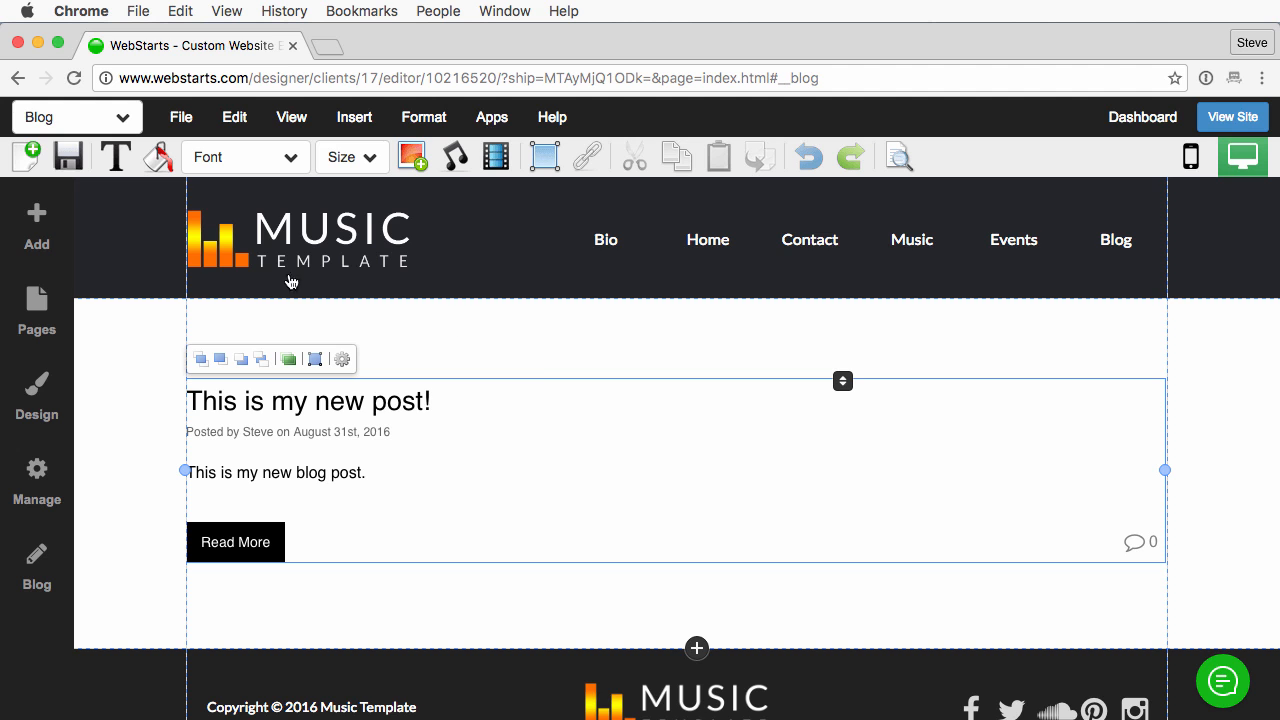
{"action": "left_click", "coordinate": [96, 156]}
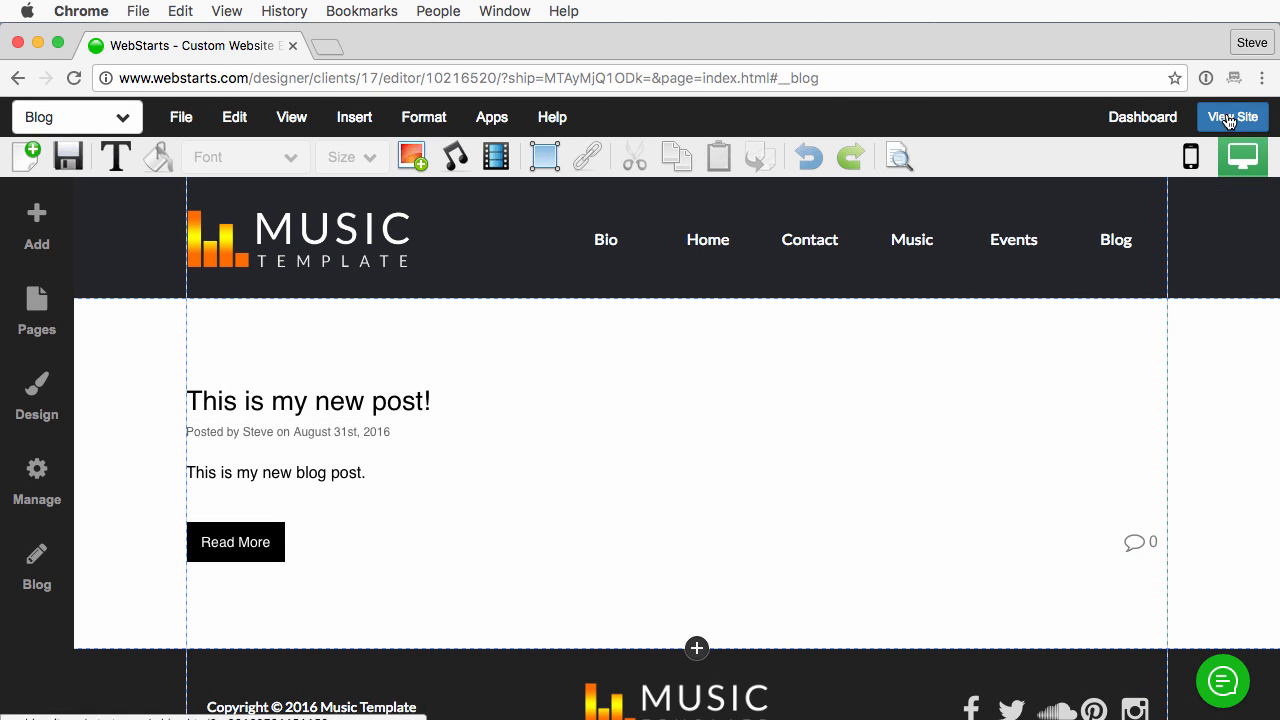
{"action": "left_click", "coordinate": [1232, 116]}
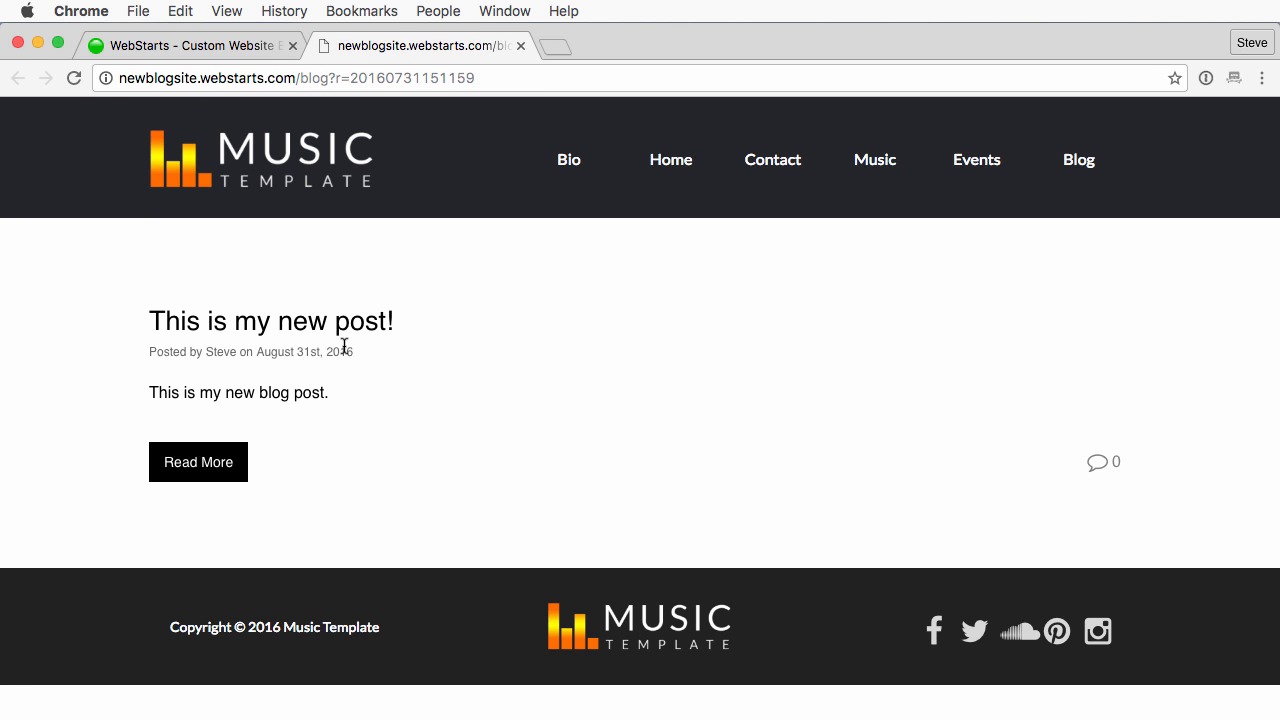
{"action": "mouse_move", "coordinate": [576, 172]}
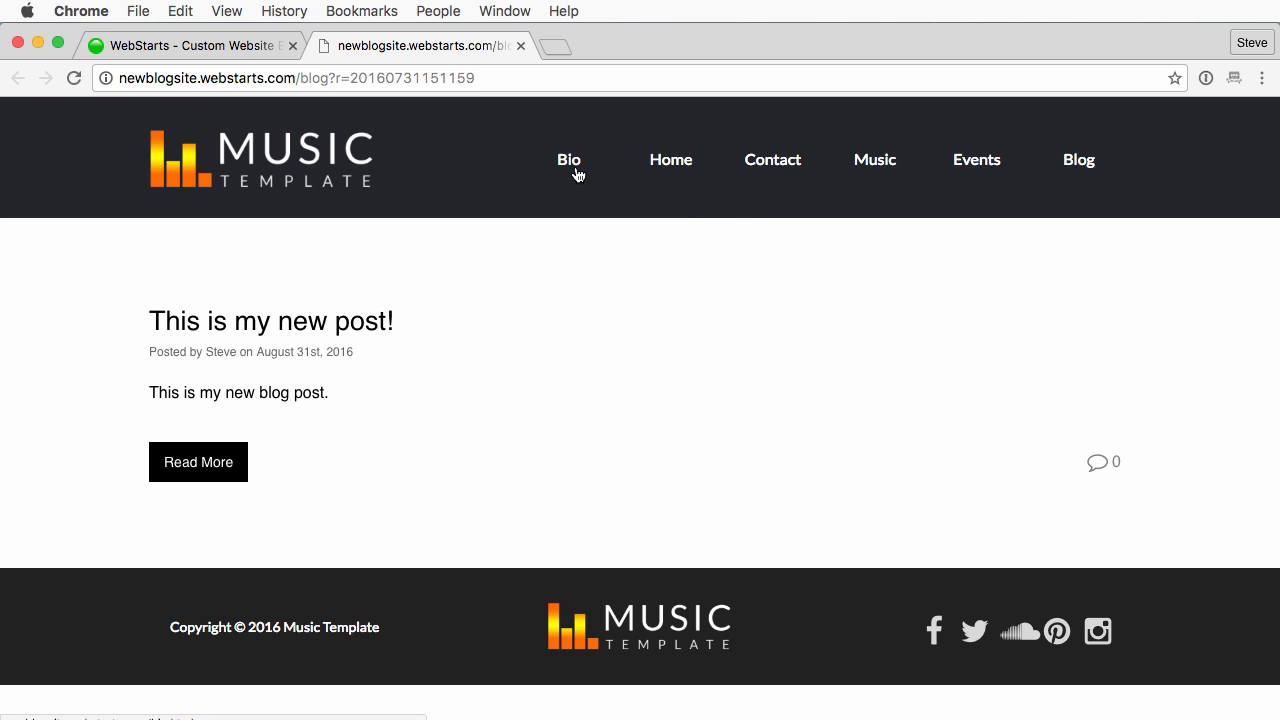
{"action": "mouse_move", "coordinate": [1080, 160]}
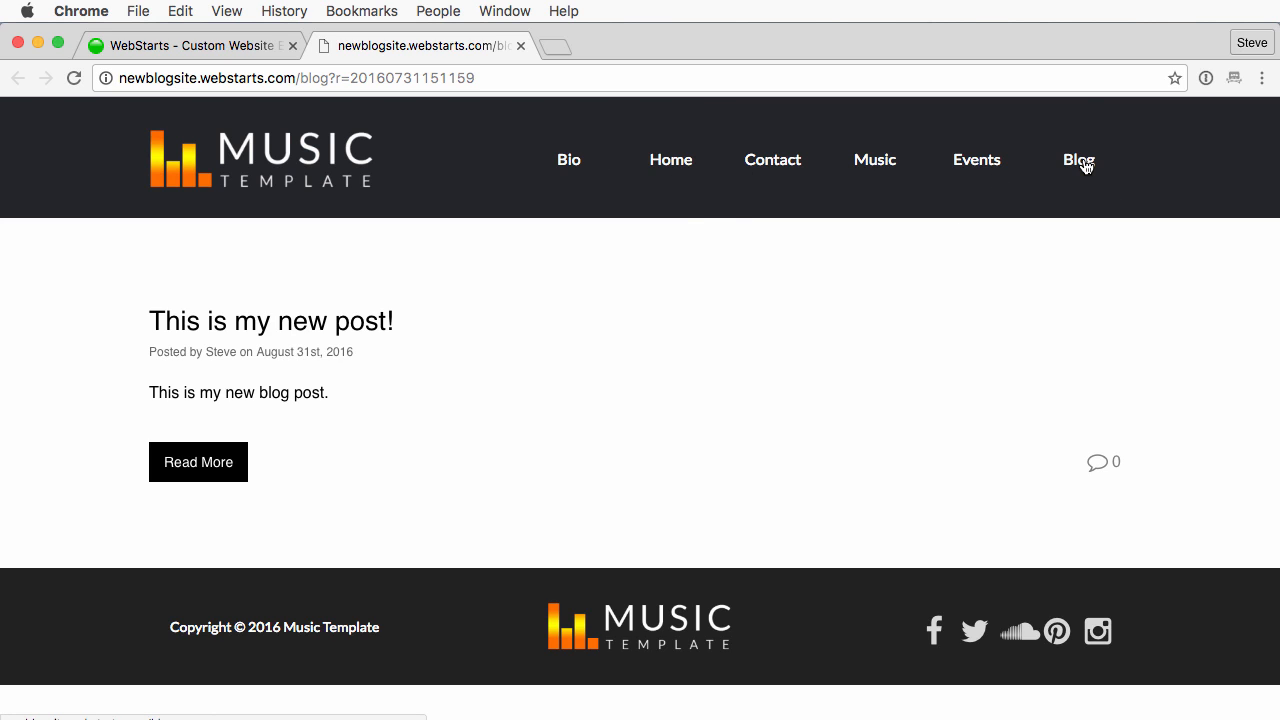
Navigate to the live site's Blog page listing 'This is my new post!' by Steve
{"action": "left_click", "coordinate": [1078, 160]}
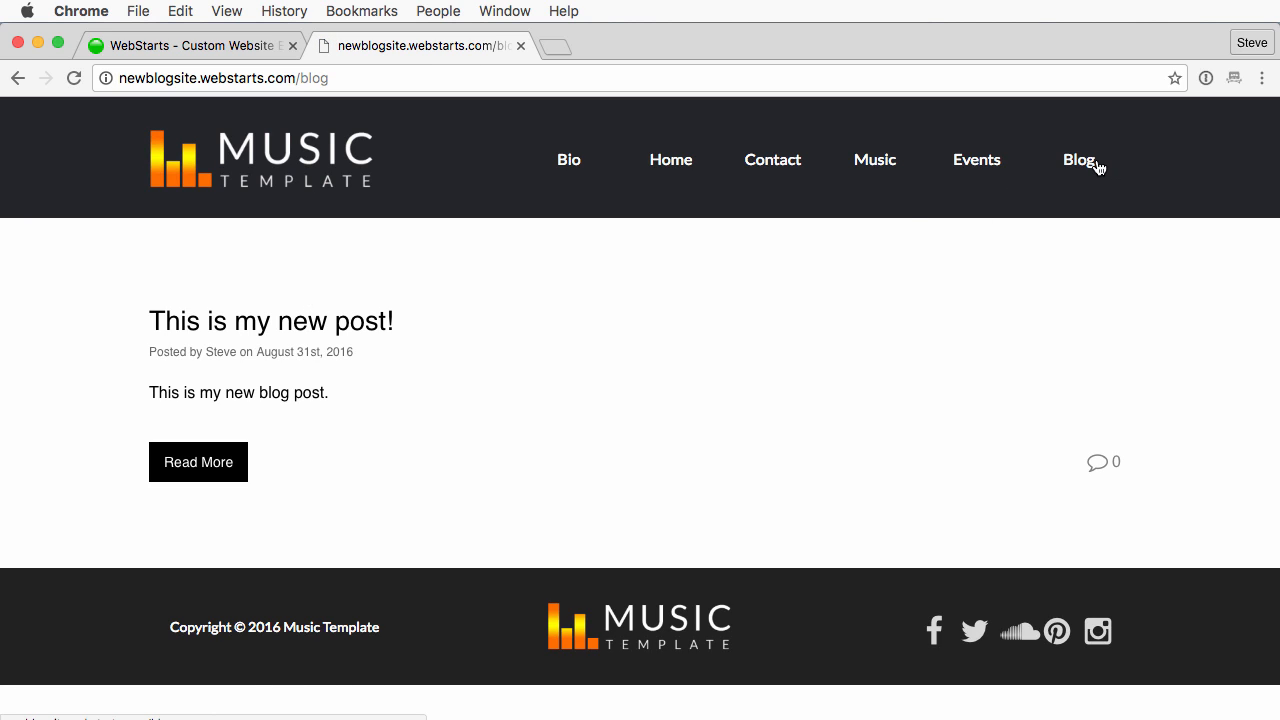
{"action": "mouse_move", "coordinate": [284, 348]}
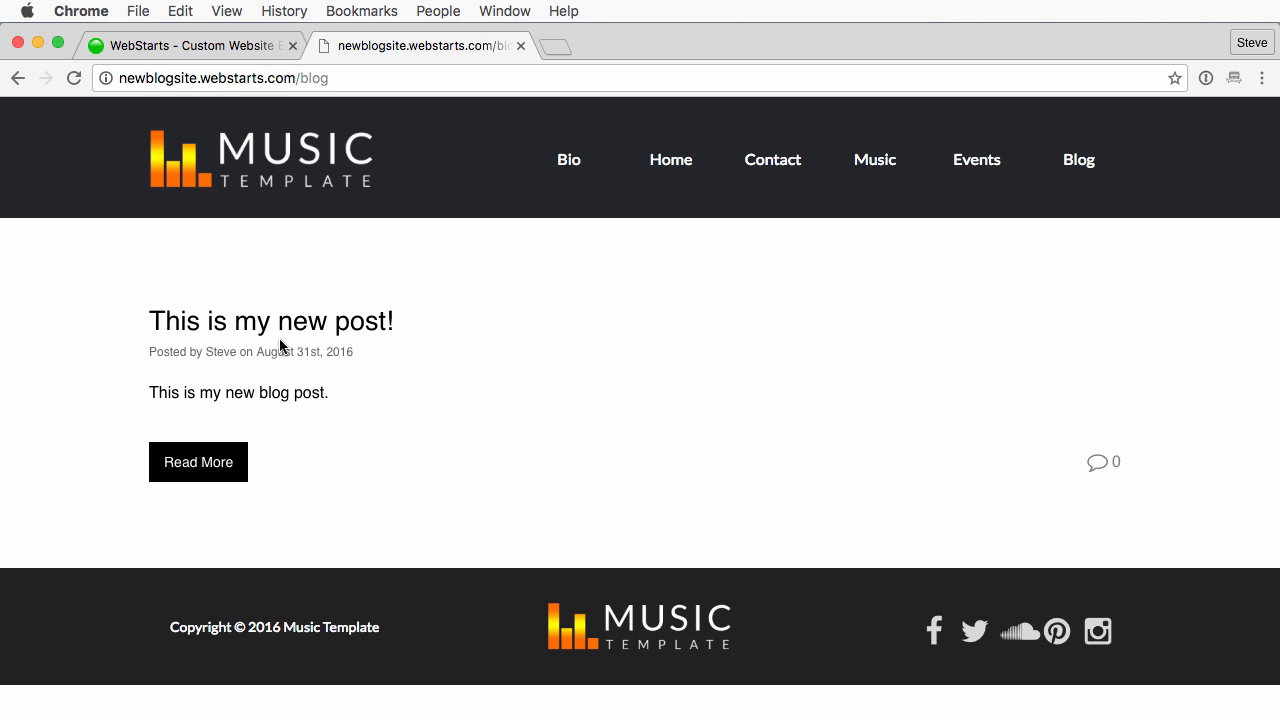
{"action": "mouse_move", "coordinate": [1072, 346]}
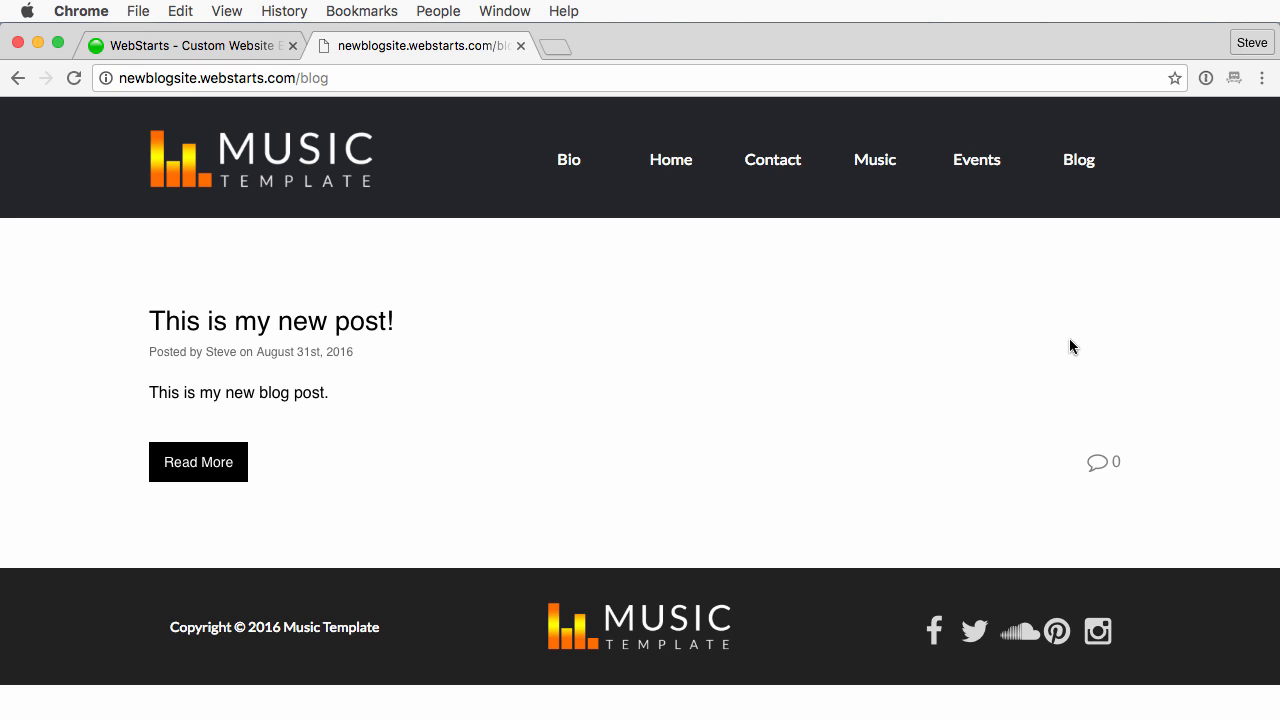
{"action": "mouse_move", "coordinate": [288, 324]}
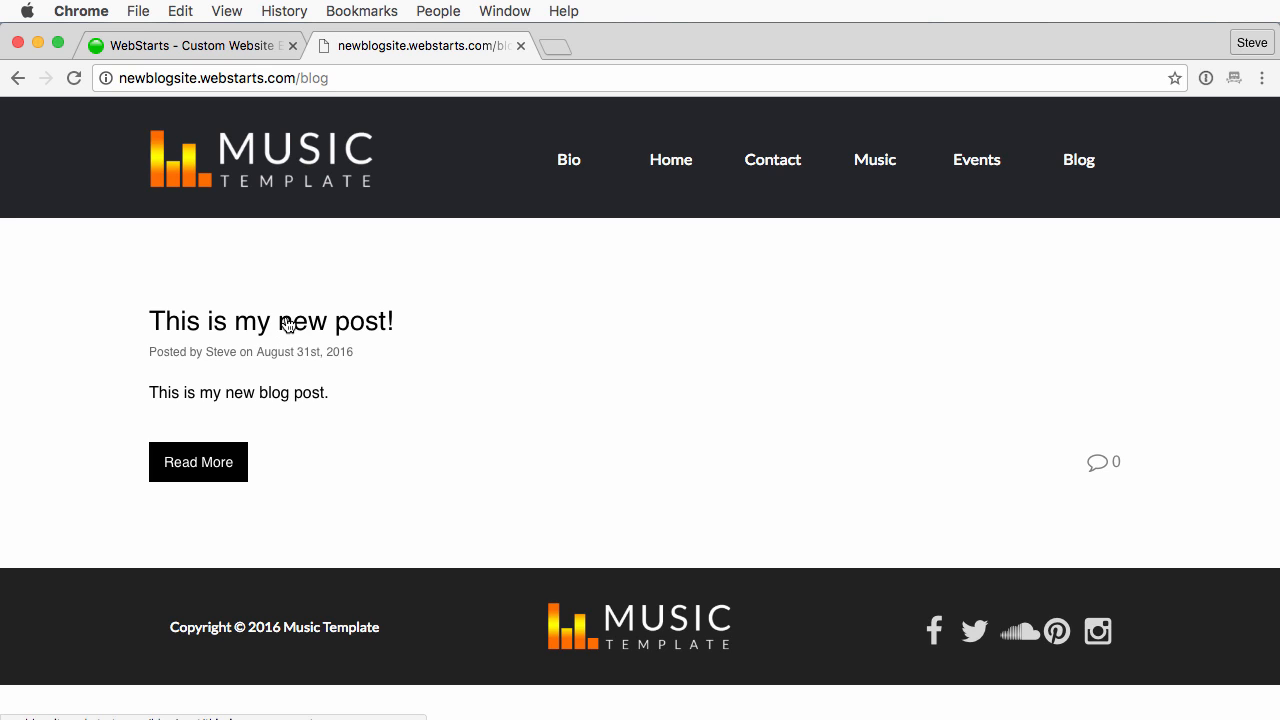
View the full post page for 'This is my new post!' with its empty comments section
{"action": "left_click", "coordinate": [74, 78]}
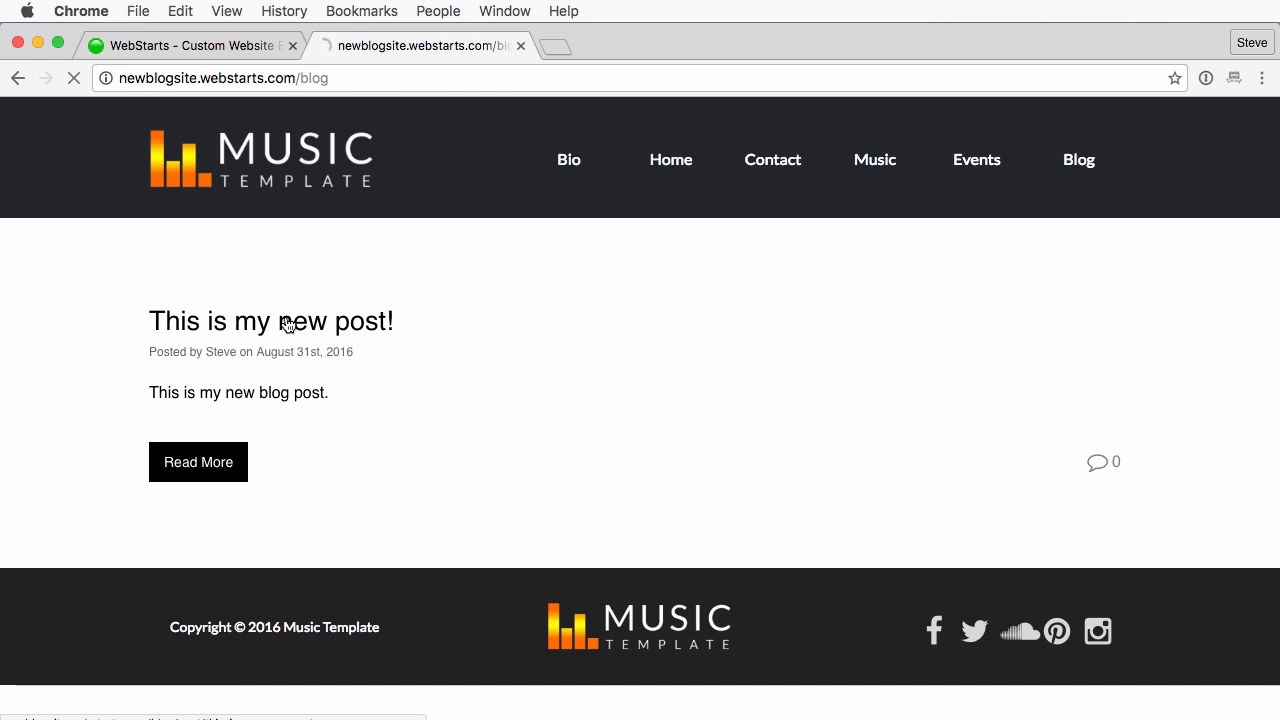
{"action": "left_click", "coordinate": [196, 460]}
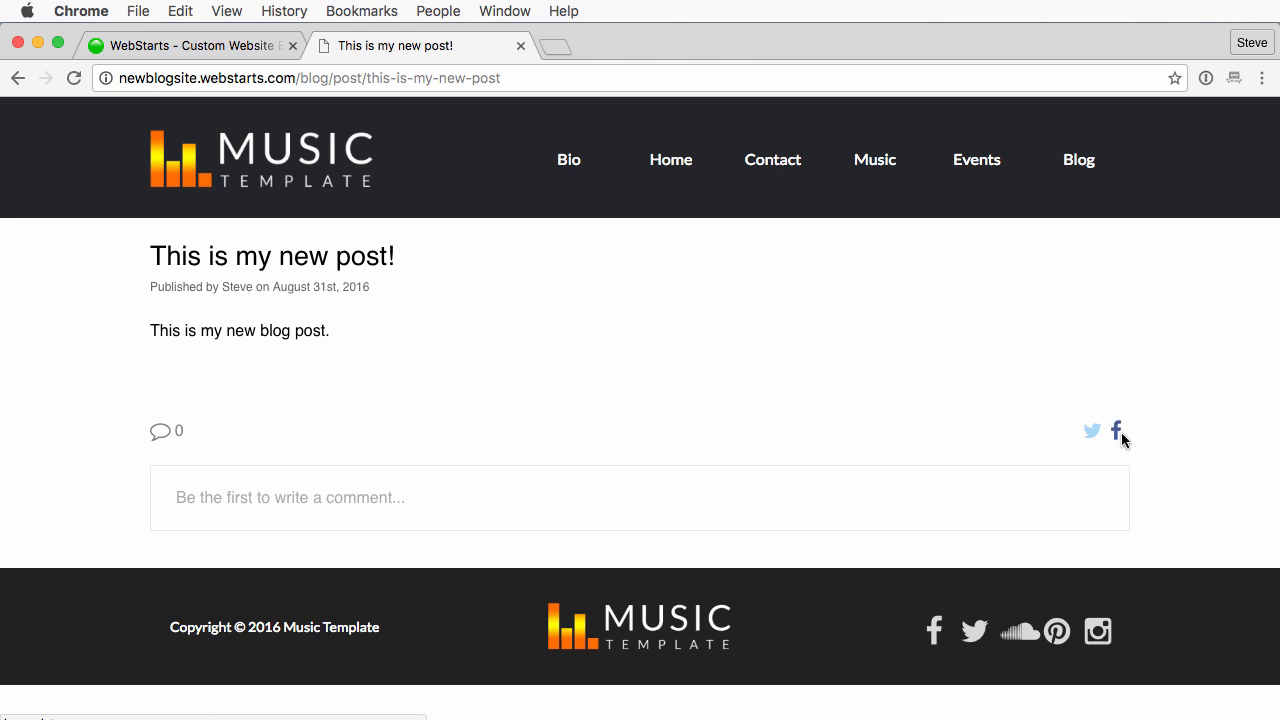
{"action": "mouse_move", "coordinate": [84, 304]}
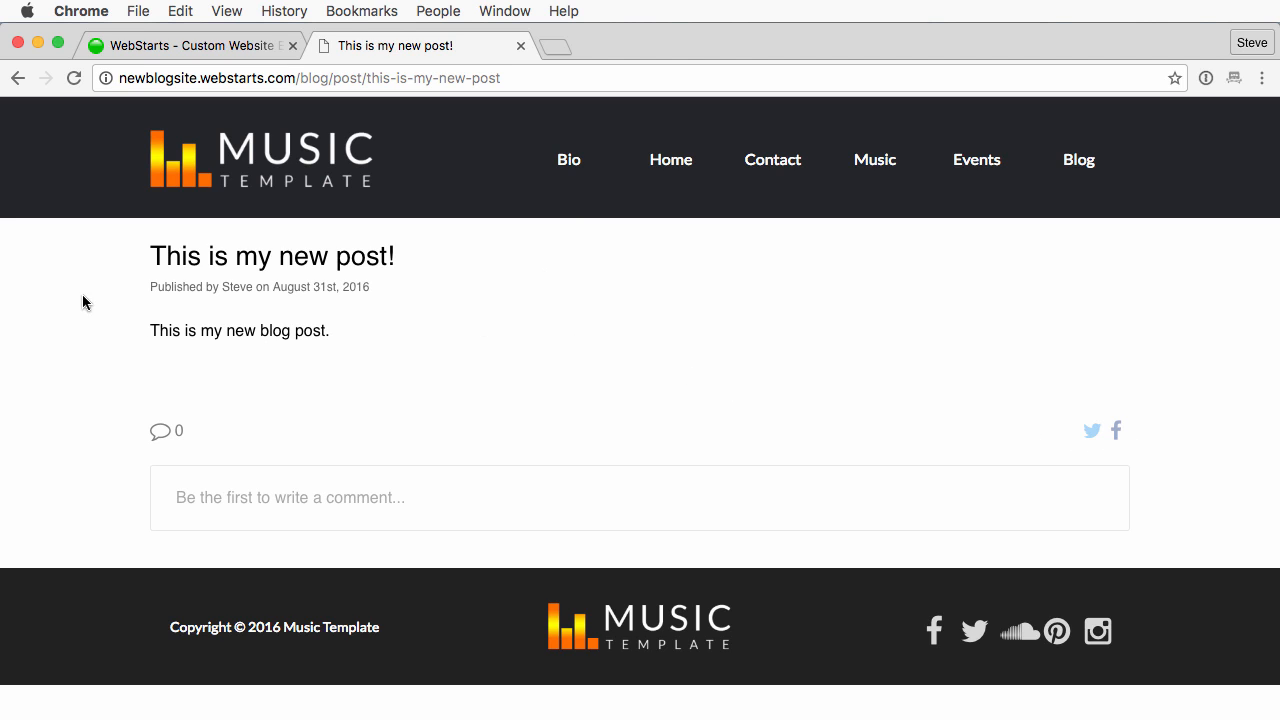